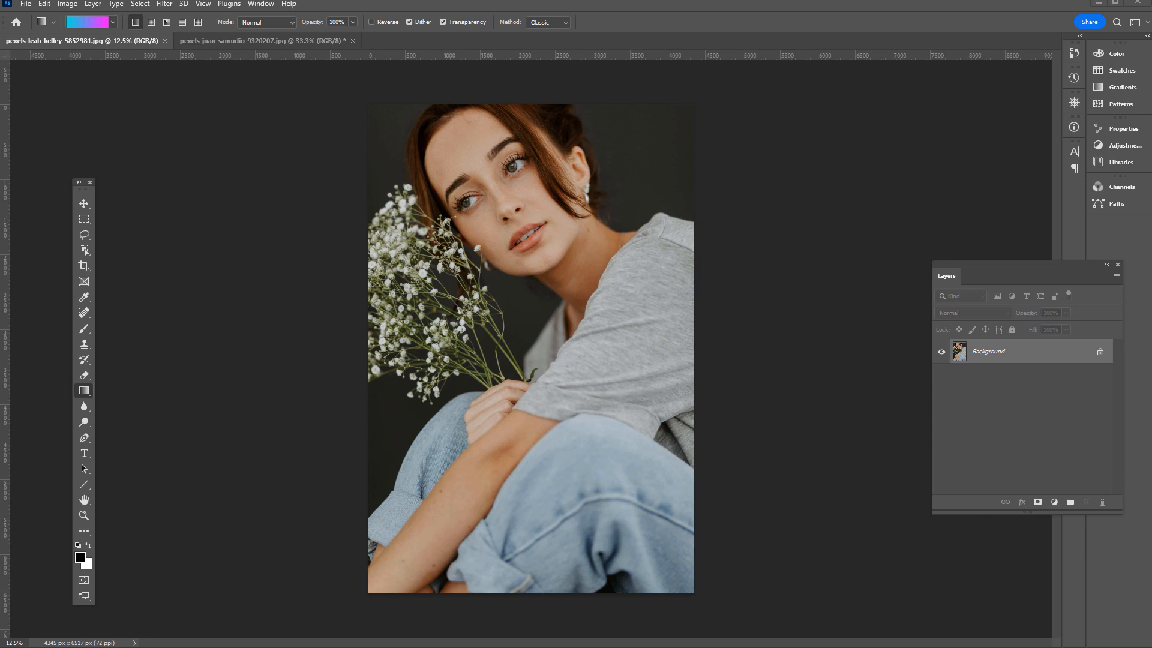
{"action": "mouse_move", "coordinate": [251, 145]}
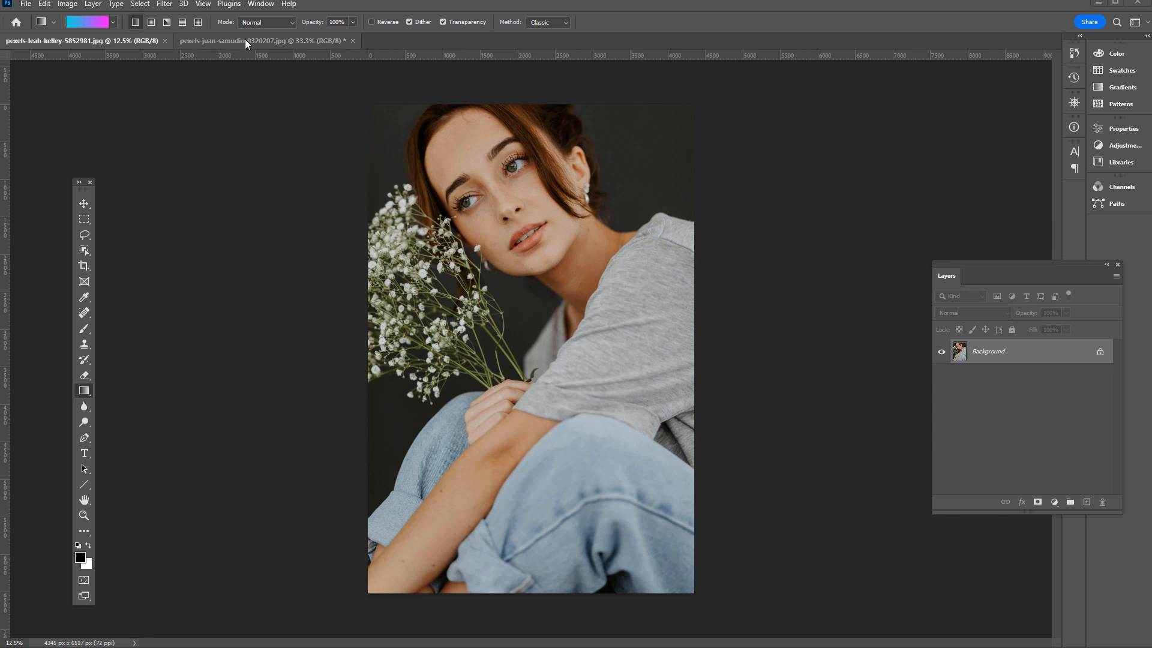
Glance at the unedited beach-pier photo and return to the flower portrait document.
{"action": "left_click", "coordinate": [80, 40]}
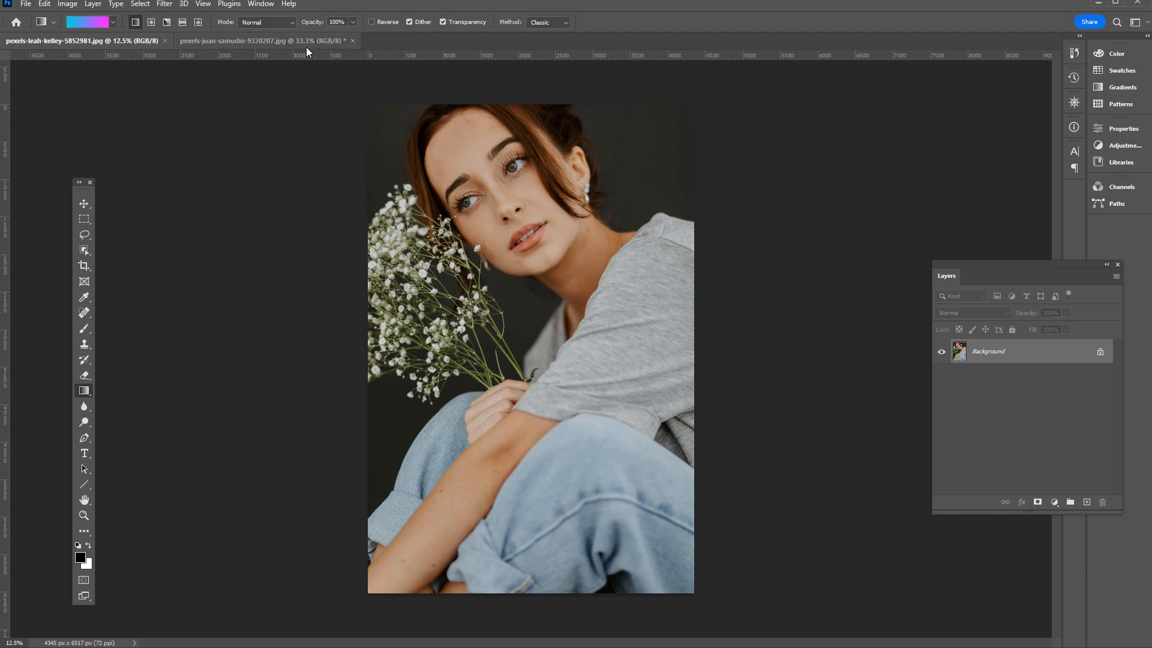
{"action": "left_click", "coordinate": [264, 40]}
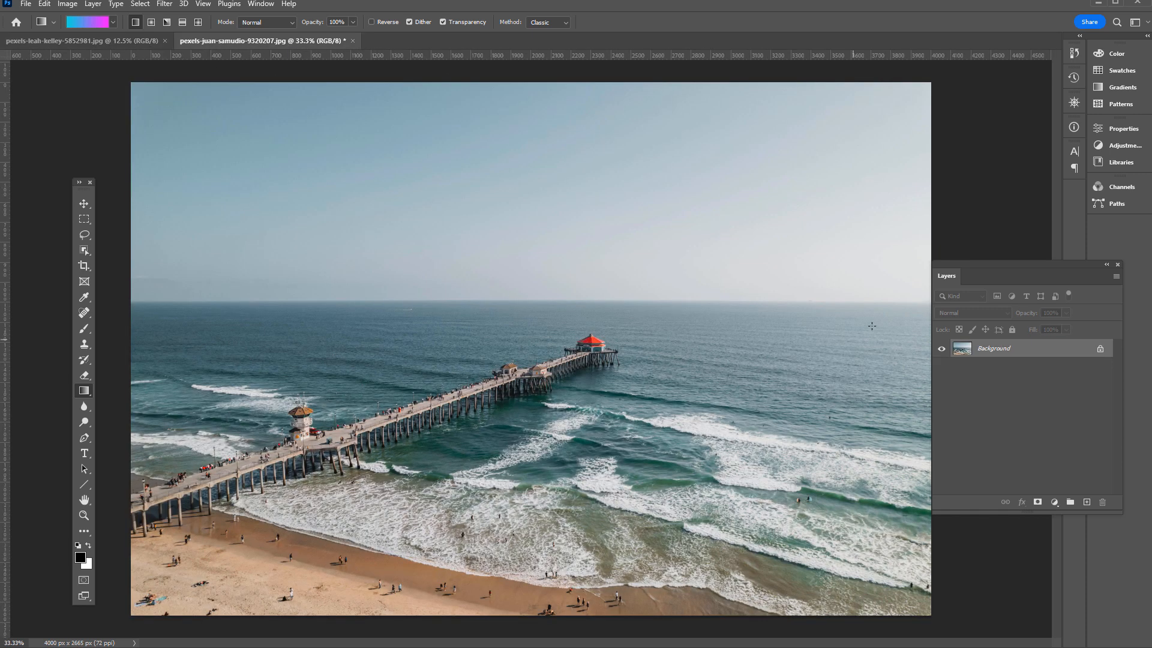
{"action": "mouse_move", "coordinate": [637, 282]}
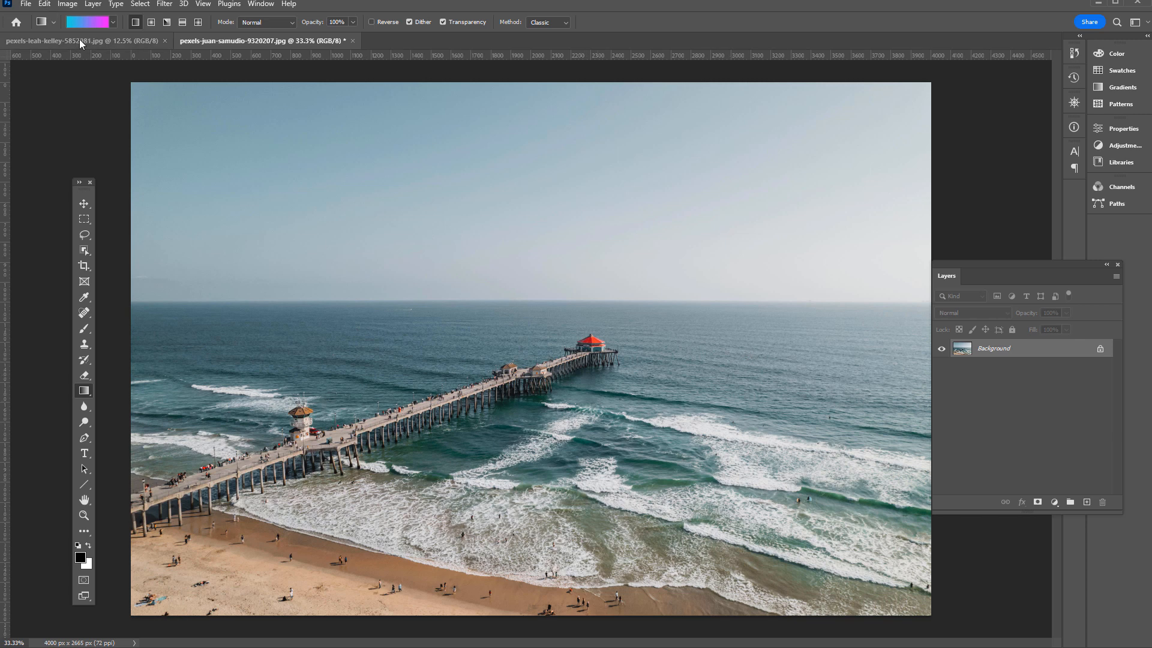
{"action": "left_click", "coordinate": [80, 41]}
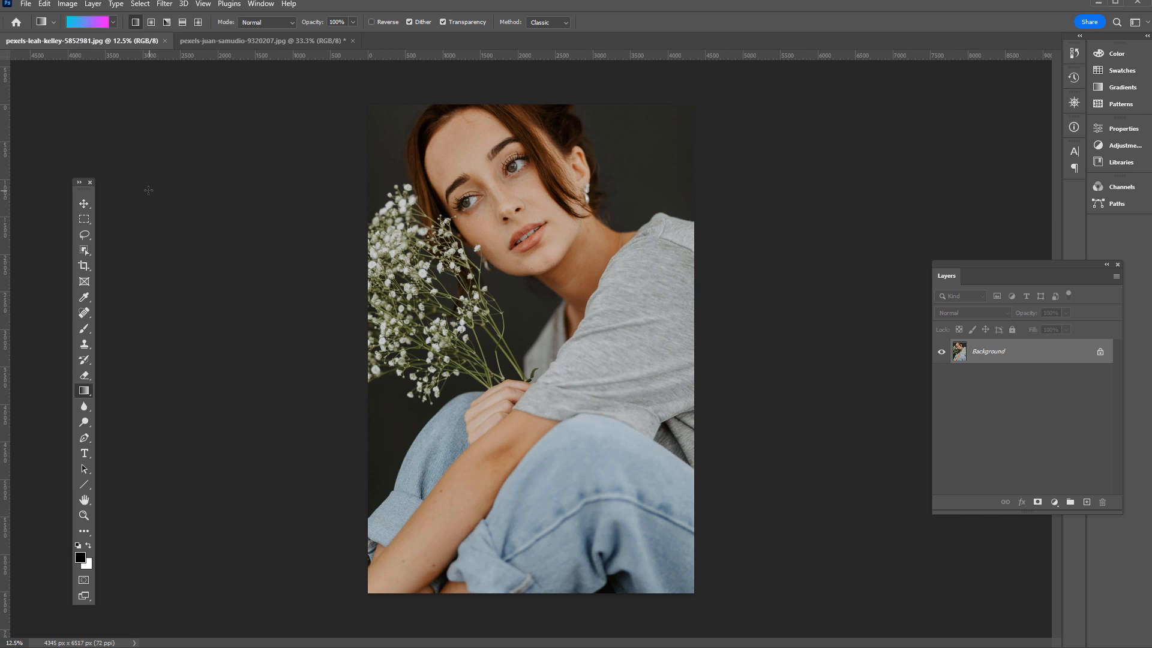
{"action": "mouse_move", "coordinate": [984, 270]}
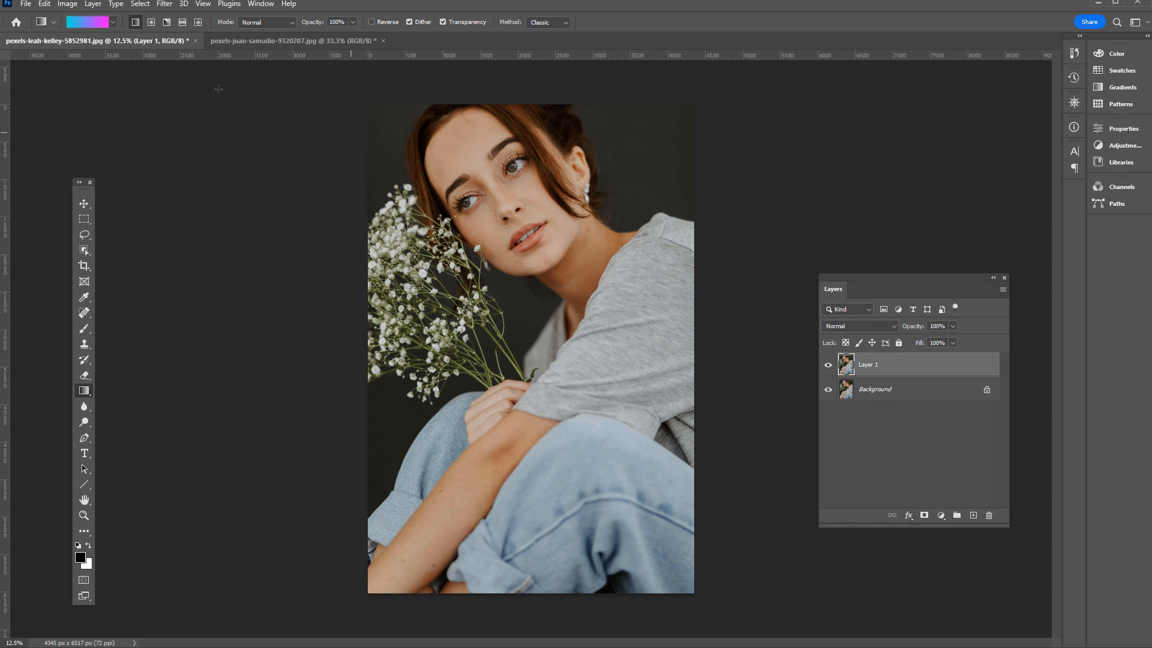
Apply a Threshold adjustment to Layer 1, settling the level around 117 for a balanced black-and-white portrait.
{"action": "left_click", "coordinate": [67, 5]}
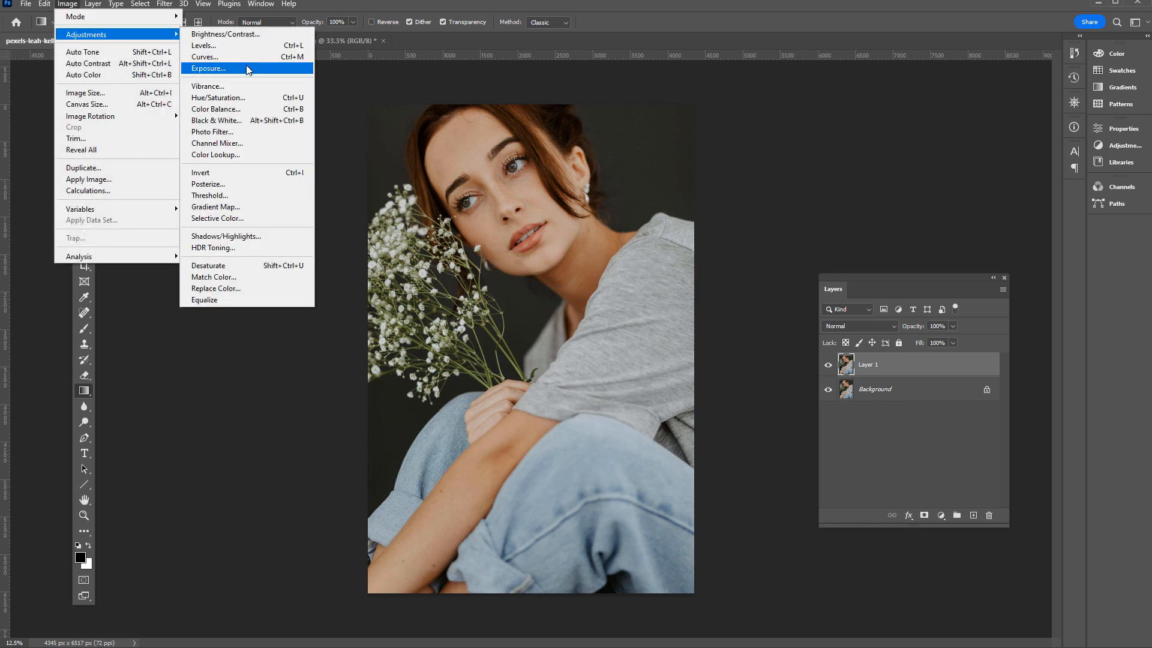
{"action": "mouse_move", "coordinate": [293, 196]}
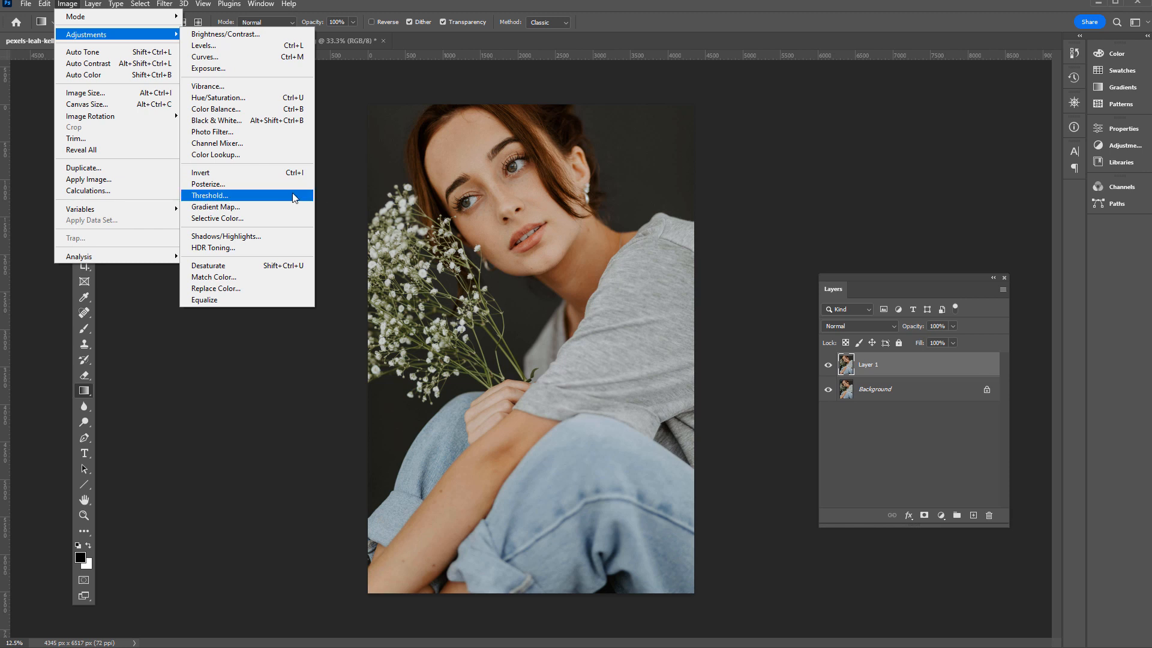
{"action": "mouse_move", "coordinate": [270, 205]}
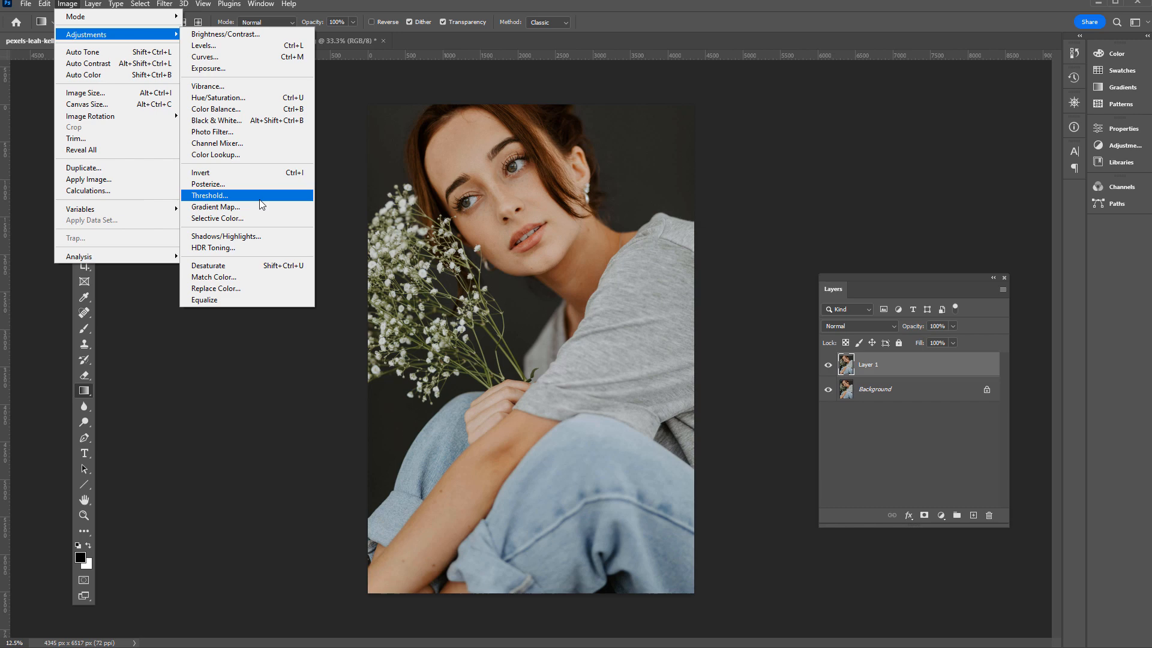
{"action": "left_click", "coordinate": [209, 195]}
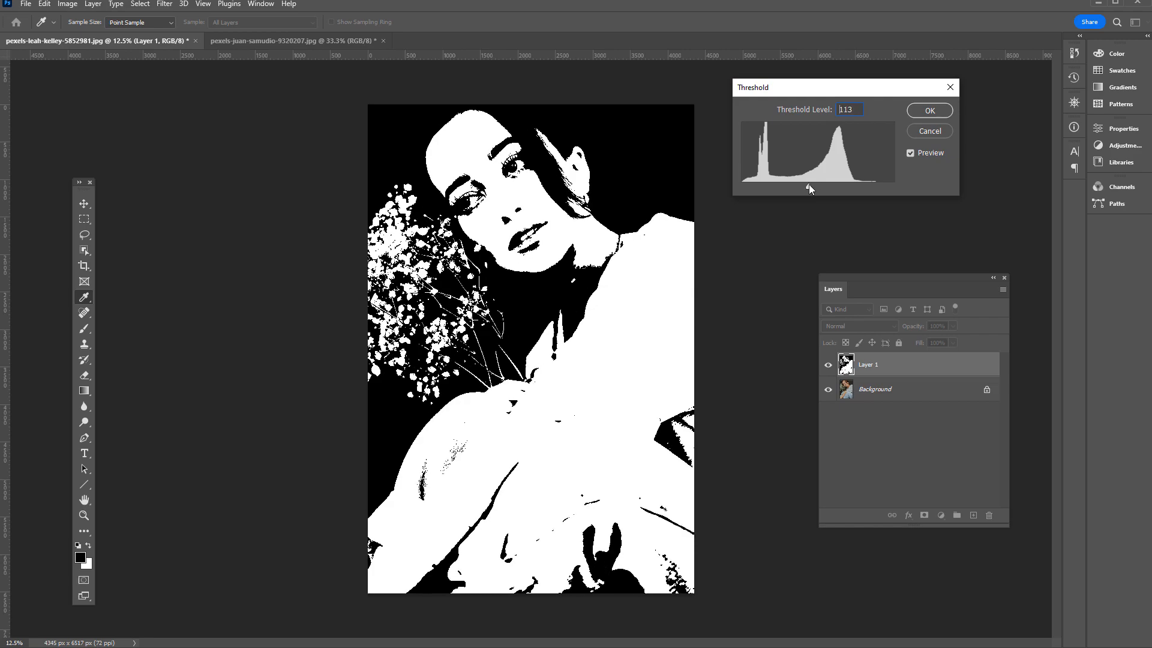
{"action": "left_click_drag", "start_coordinate": [809, 188], "coordinate": [808, 189]}
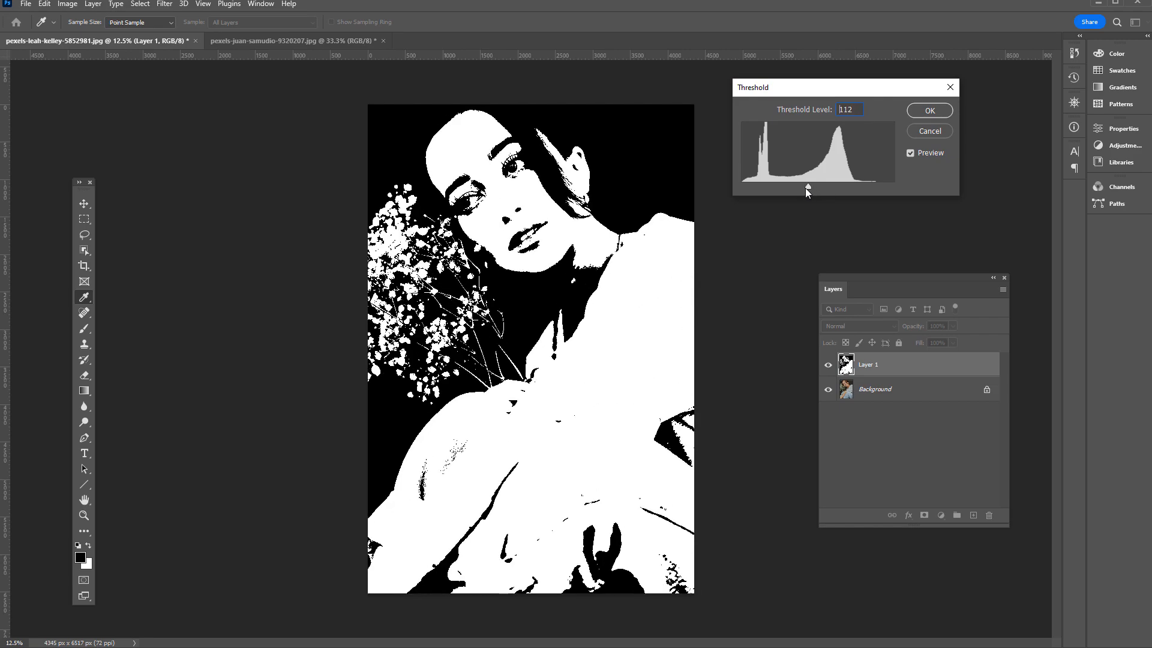
{"action": "left_click_drag", "start_coordinate": [807, 188], "coordinate": [821, 188]}
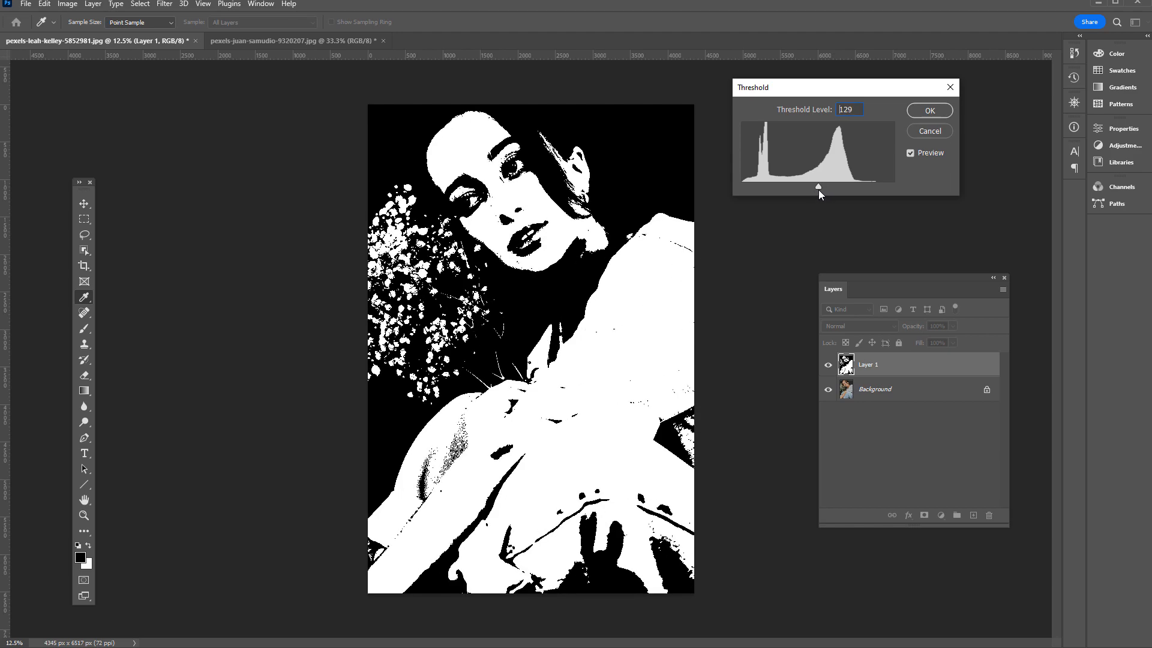
{"action": "left_click_drag", "start_coordinate": [828, 186], "coordinate": [864, 186]}
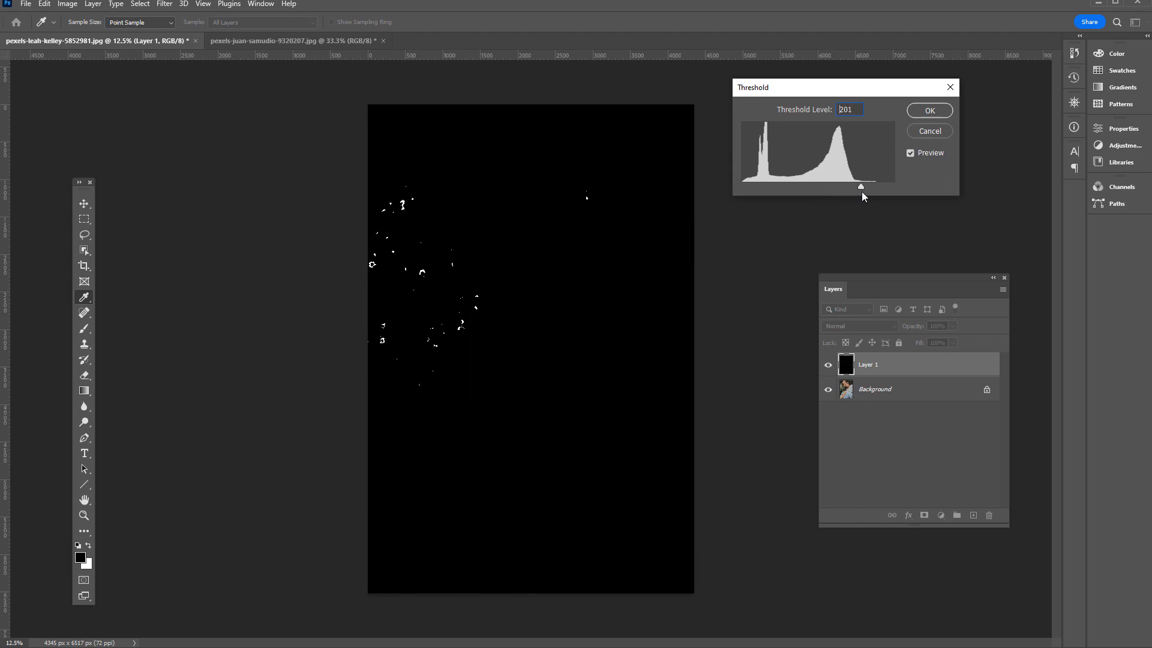
{"action": "left_click_drag", "start_coordinate": [893, 186], "coordinate": [791, 186]}
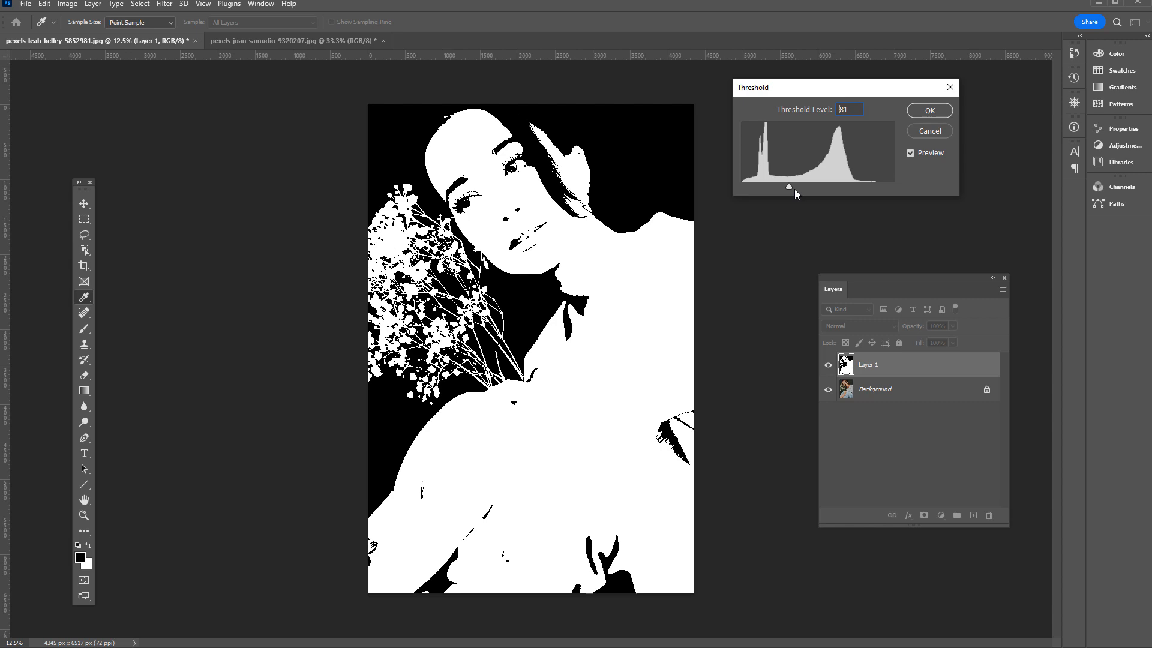
{"action": "left_click_drag", "start_coordinate": [790, 188], "coordinate": [812, 187]}
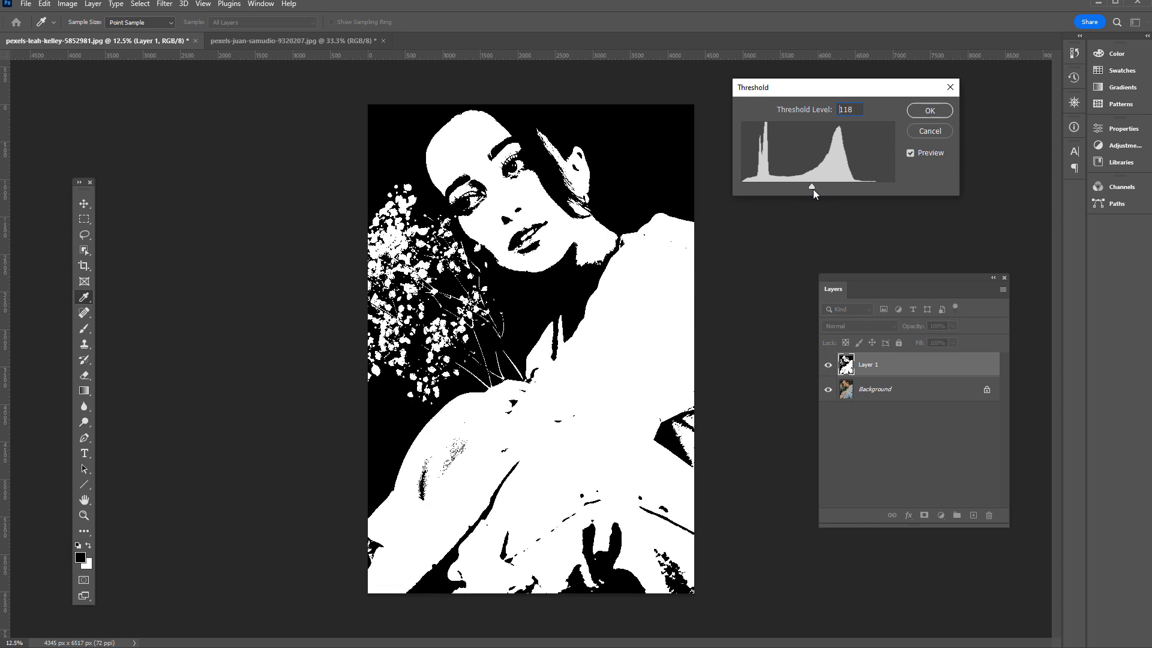
{"action": "left_click_drag", "start_coordinate": [813, 187], "coordinate": [803, 187]}
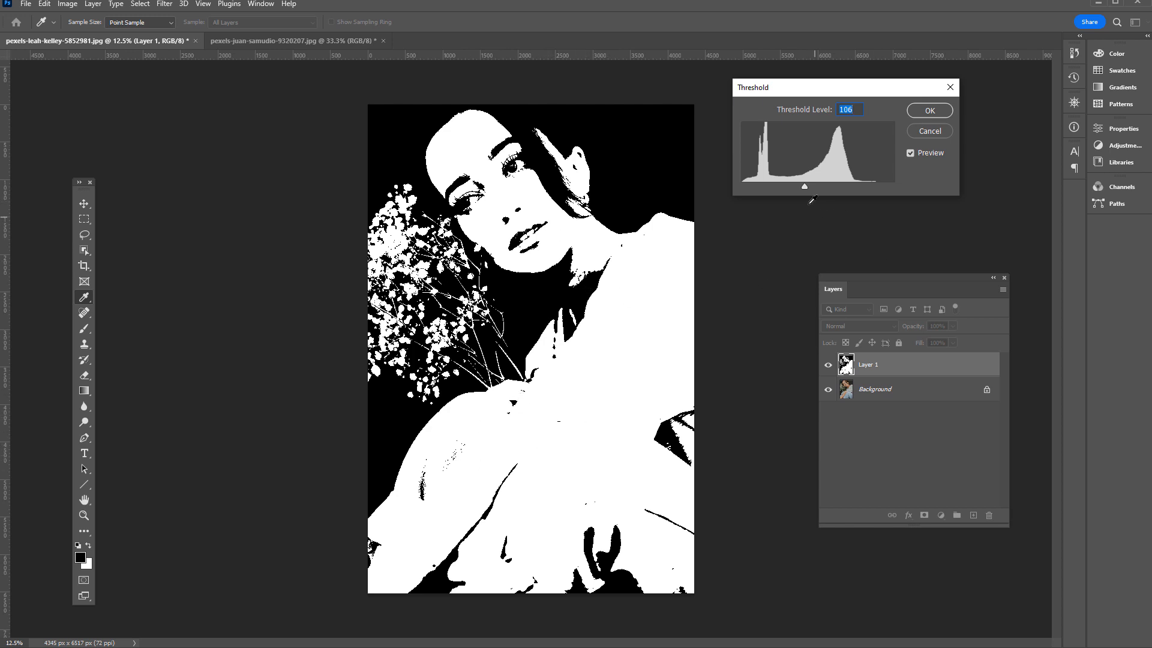
{"action": "left_click_drag", "start_coordinate": [823, 187], "coordinate": [829, 187]}
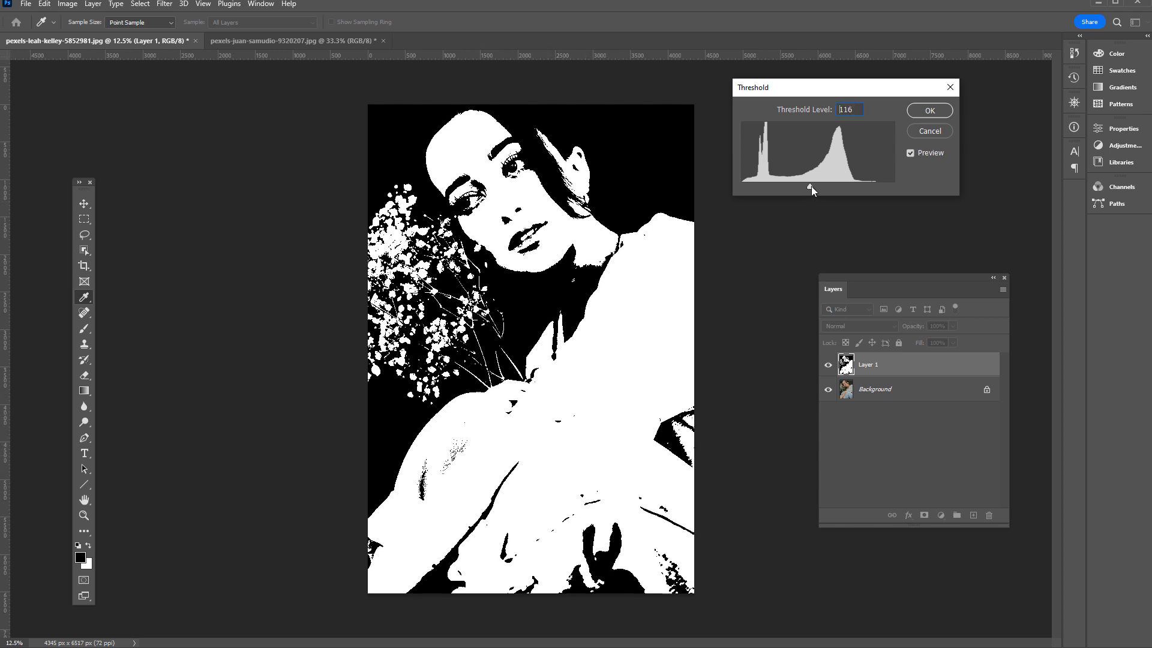
{"action": "left_click_drag", "start_coordinate": [813, 190], "coordinate": [810, 190]}
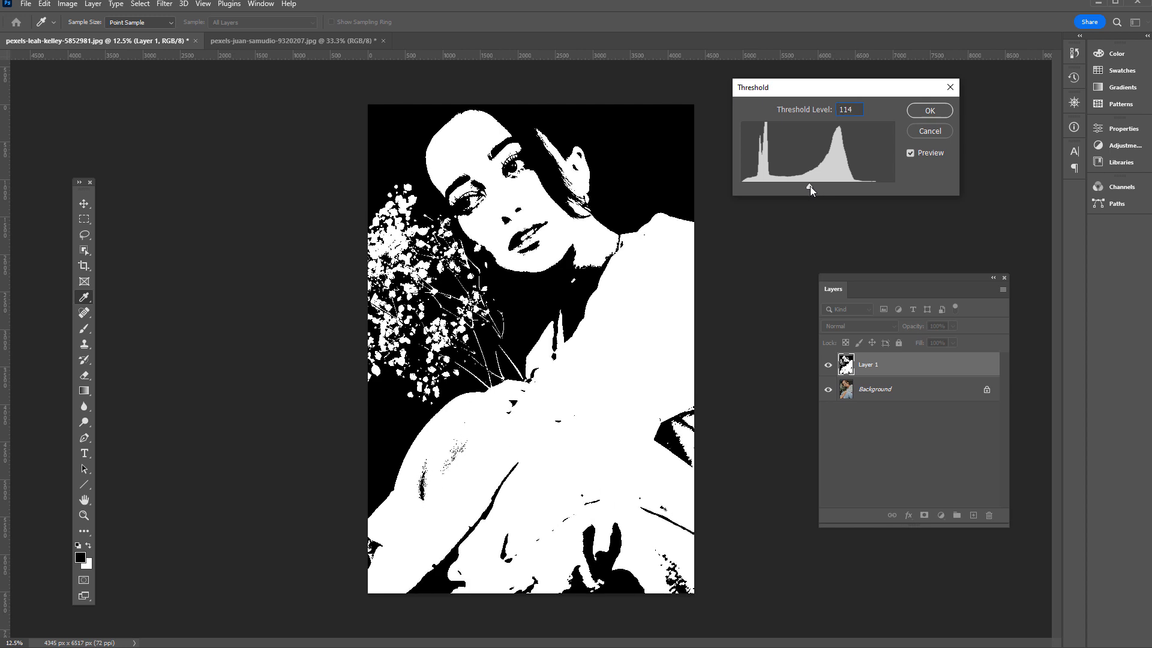
{"action": "left_click_drag", "start_coordinate": [807, 177], "coordinate": [812, 177]}
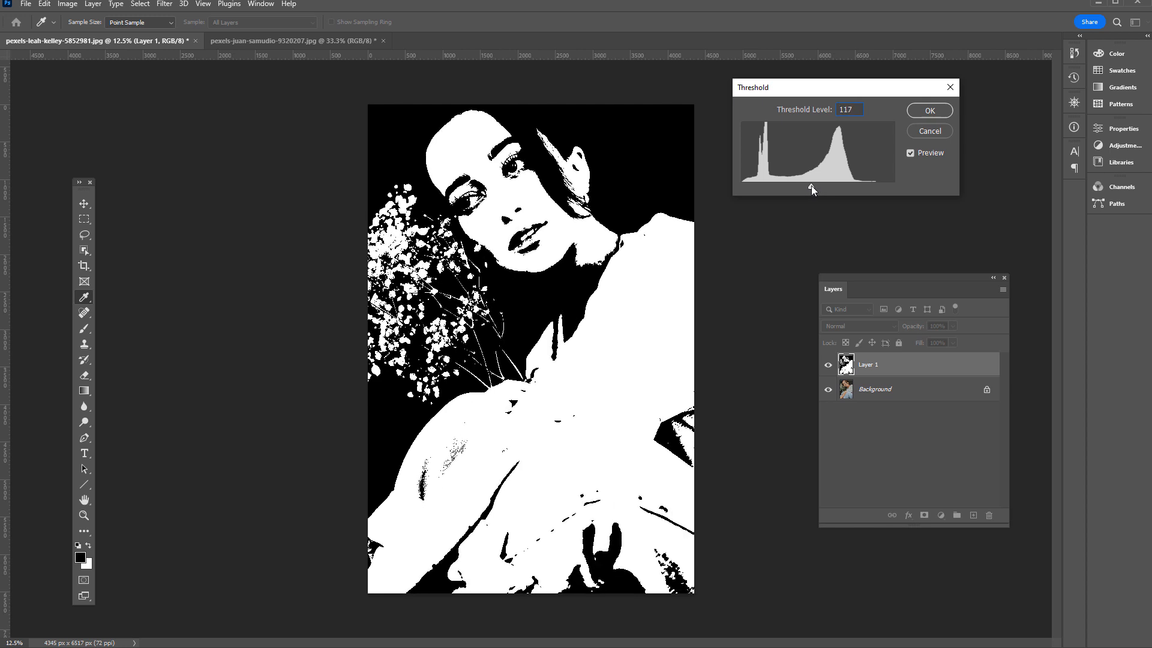
{"action": "left_click", "coordinate": [929, 110]}
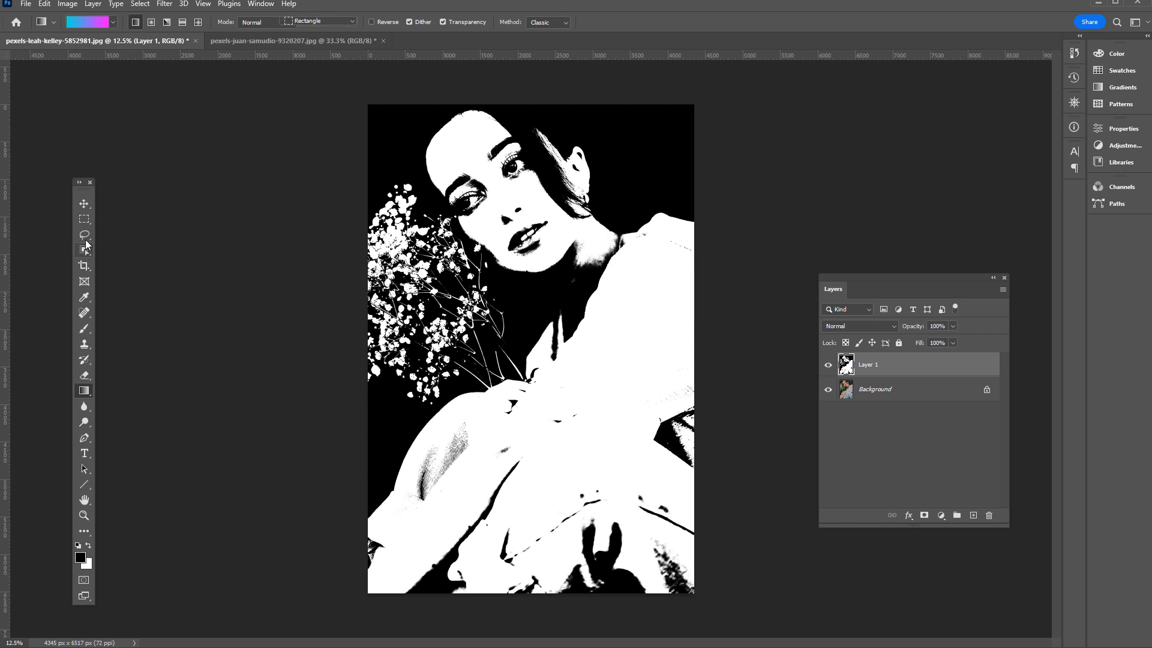
Crop the portrait to a square framing the woman's face and flowers.
{"action": "left_click", "coordinate": [84, 266]}
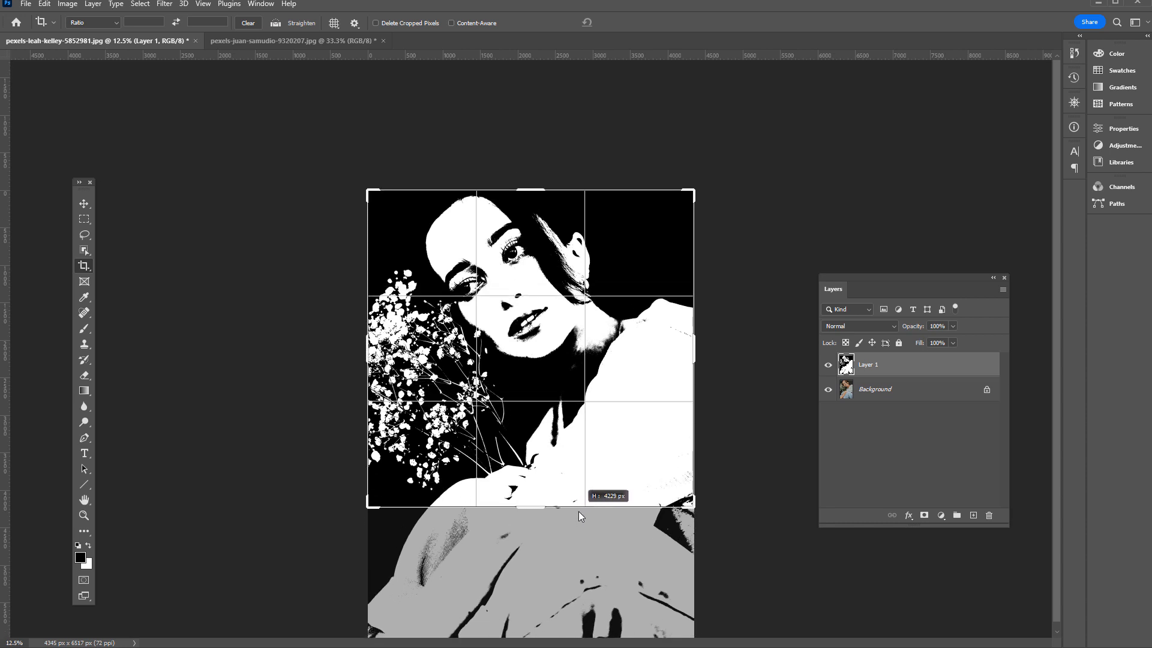
{"action": "key", "text": "Return"}
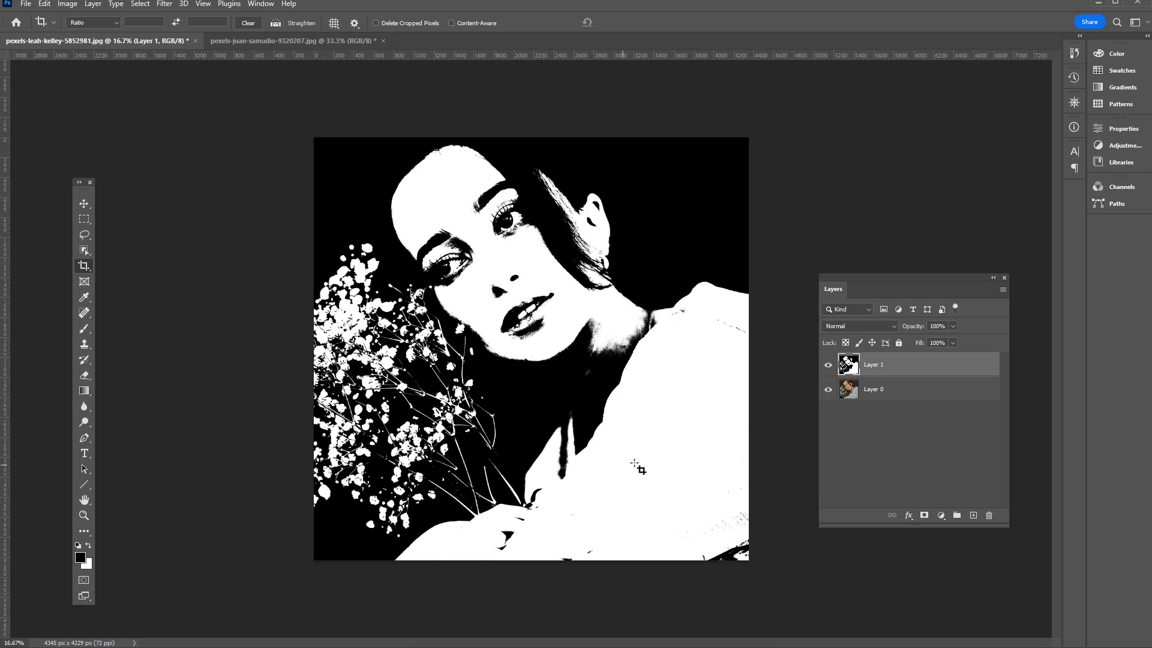
{"action": "mouse_move", "coordinate": [821, 319]}
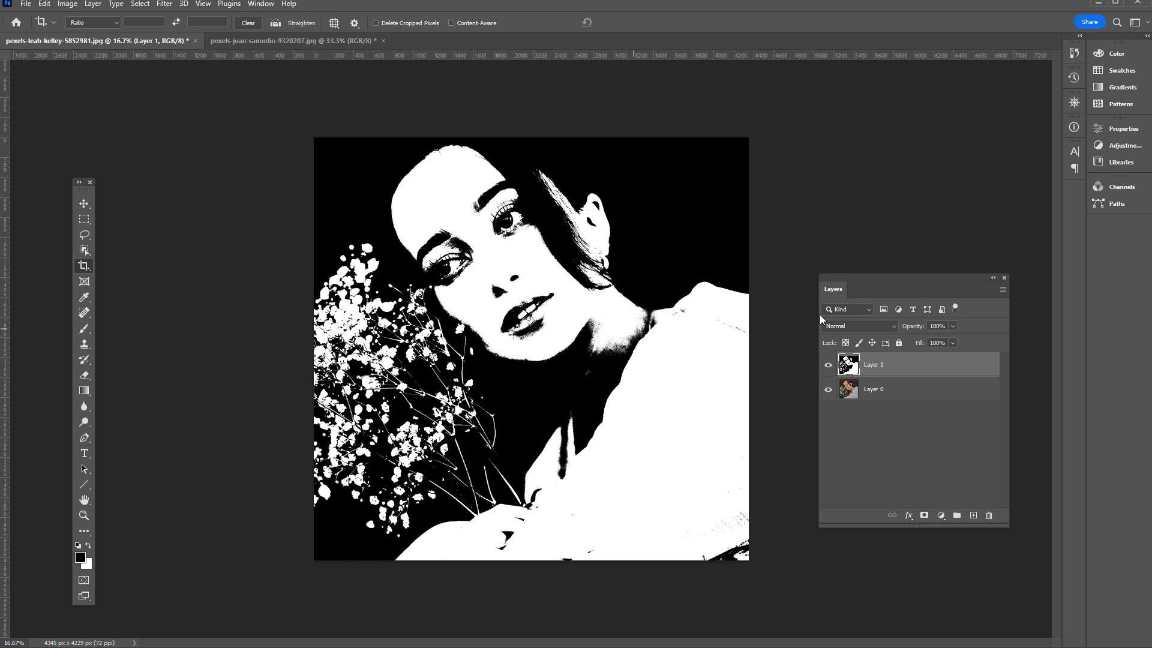
{"action": "mouse_move", "coordinate": [793, 336]}
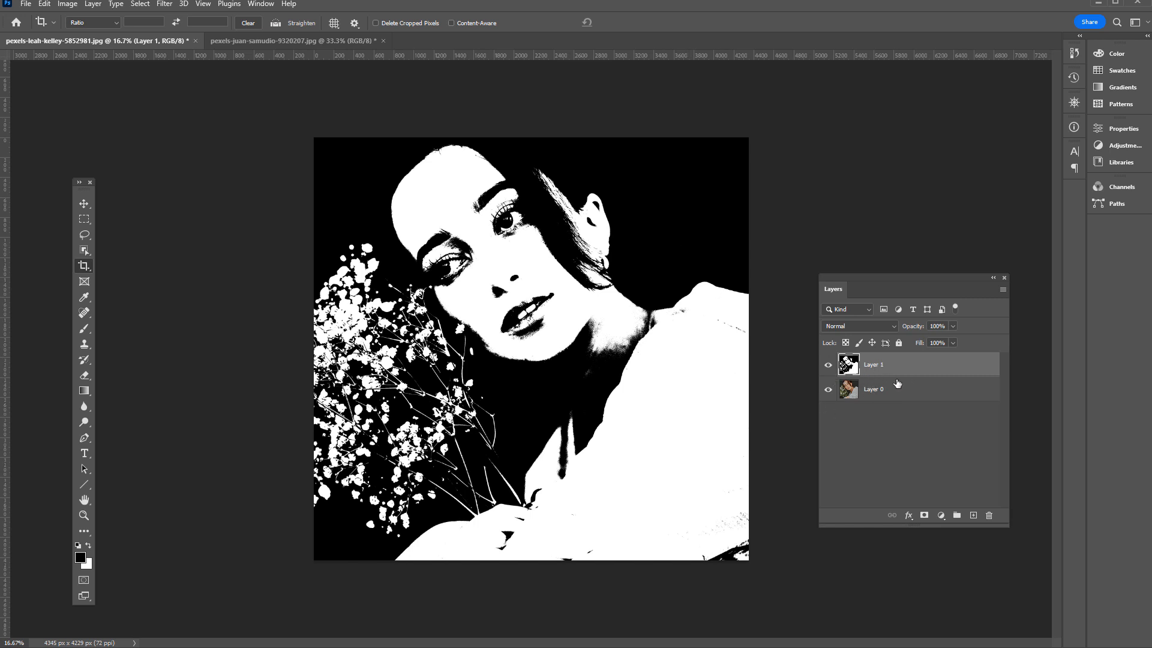
{"action": "mouse_move", "coordinate": [542, 219]}
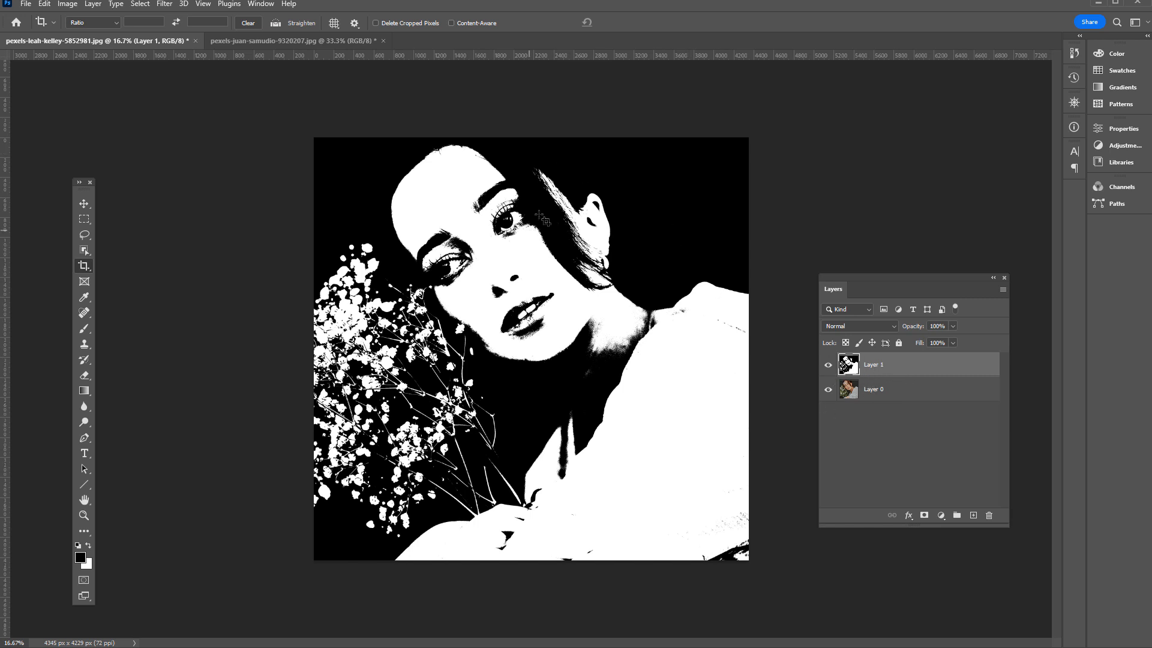
{"action": "mouse_move", "coordinate": [558, 200]}
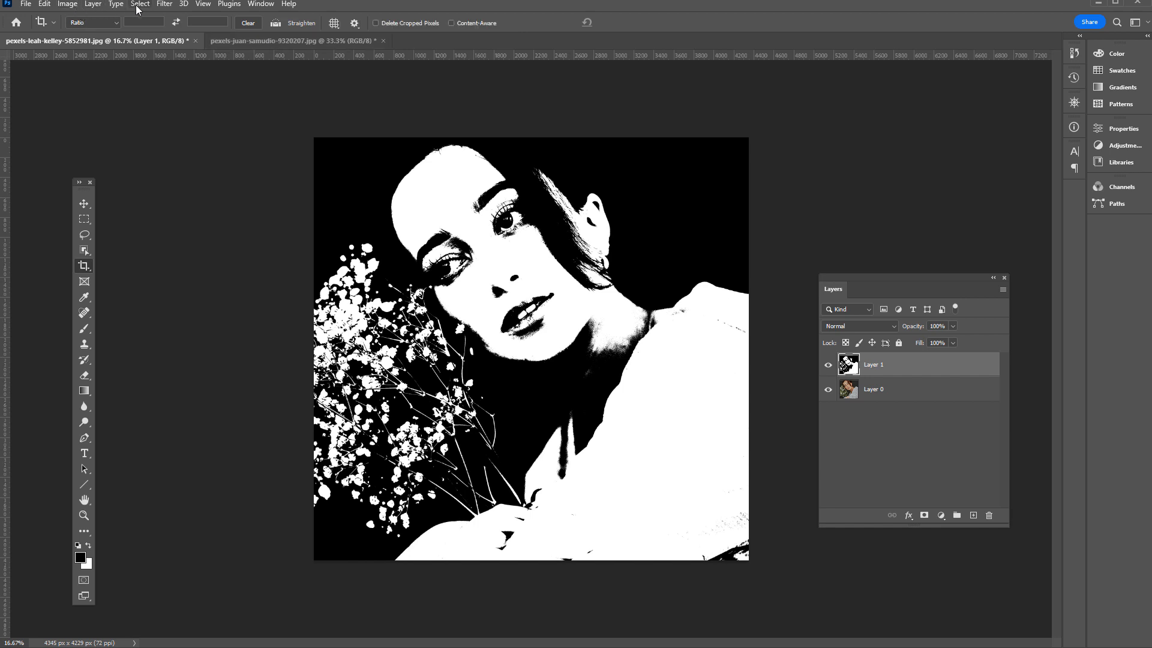
Select the white areas of Layer 1 with Color Range at Fuzziness 200.
{"action": "left_click", "coordinate": [139, 5]}
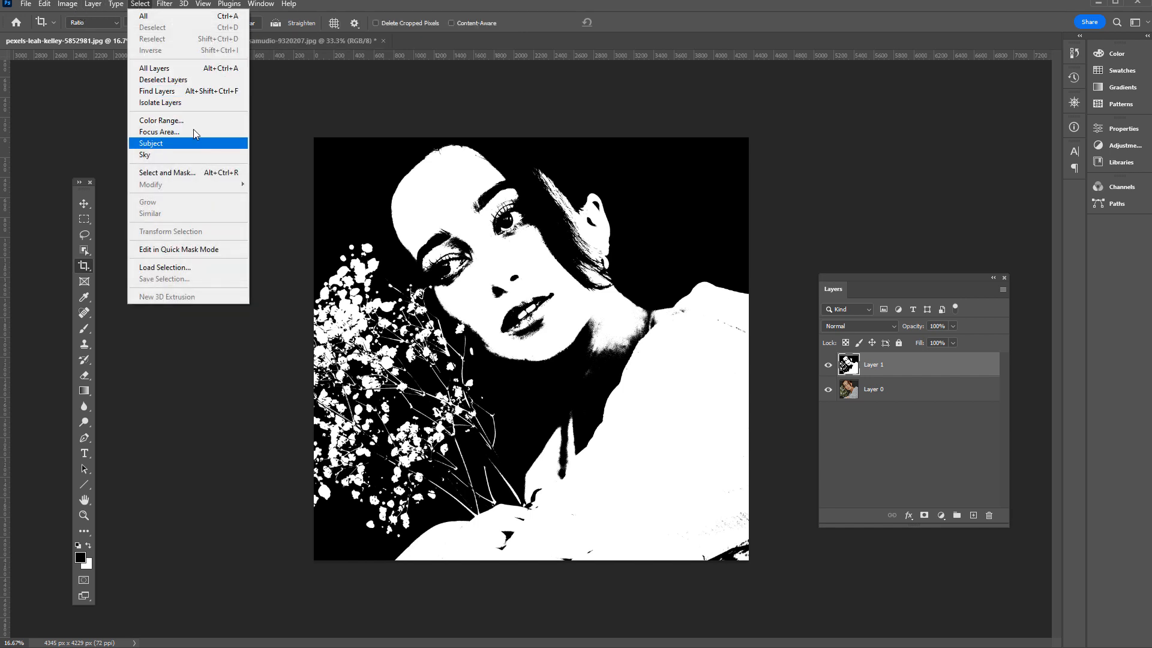
{"action": "mouse_move", "coordinate": [162, 120]}
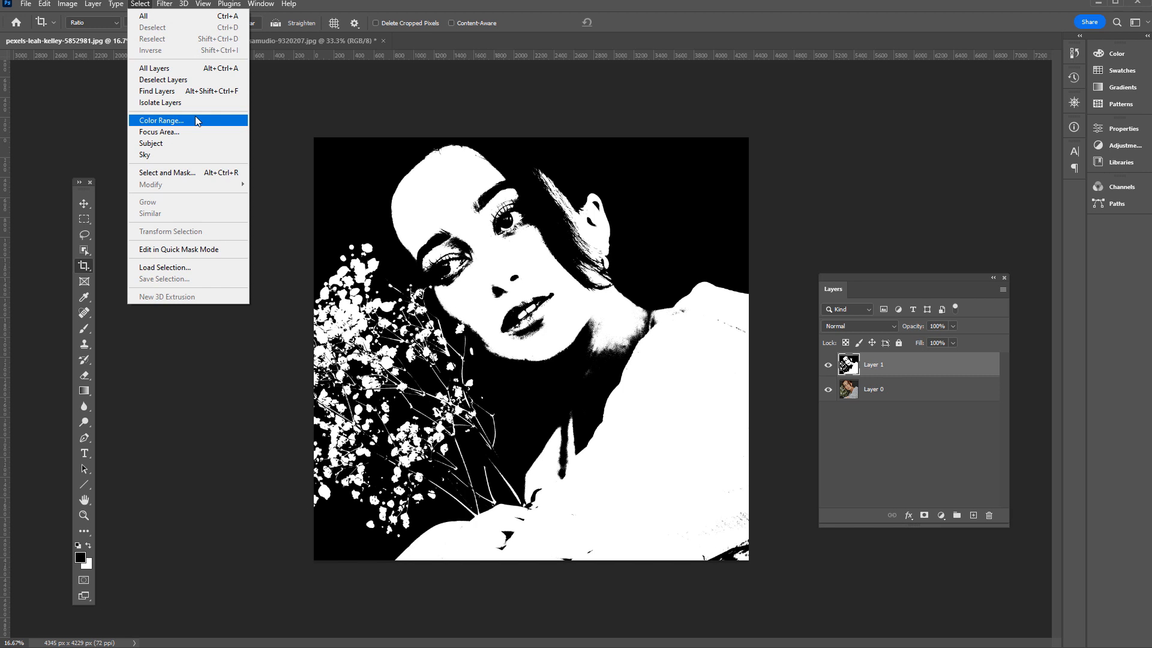
{"action": "left_click", "coordinate": [159, 120]}
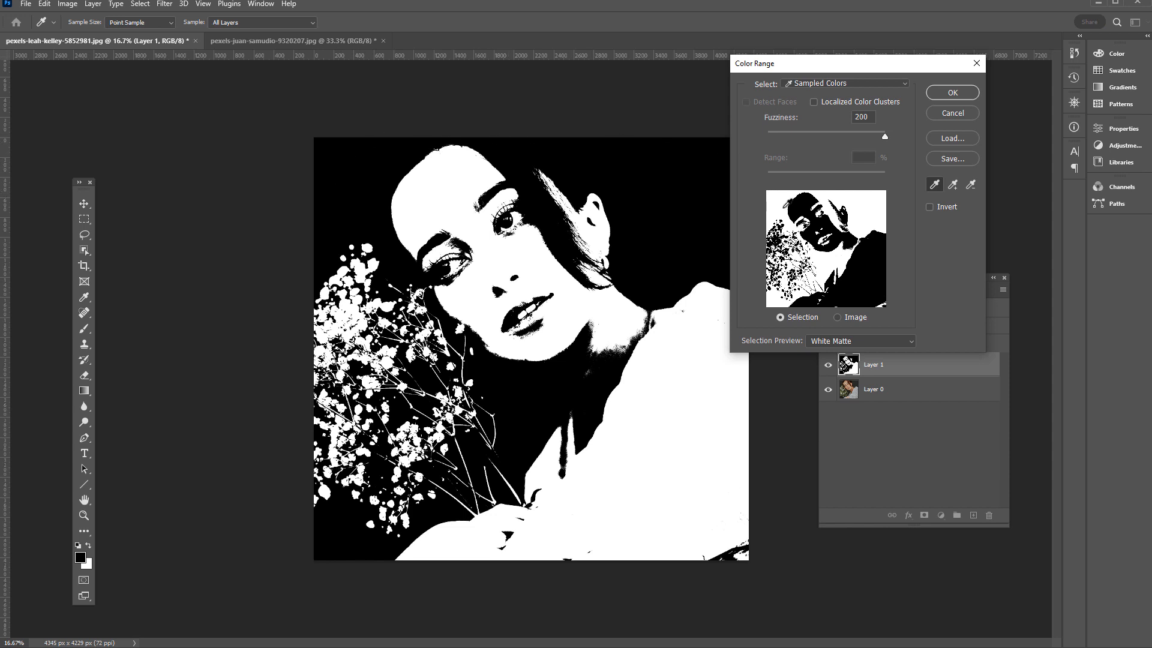
{"action": "left_click_drag", "start_coordinate": [885, 136], "coordinate": [850, 136]}
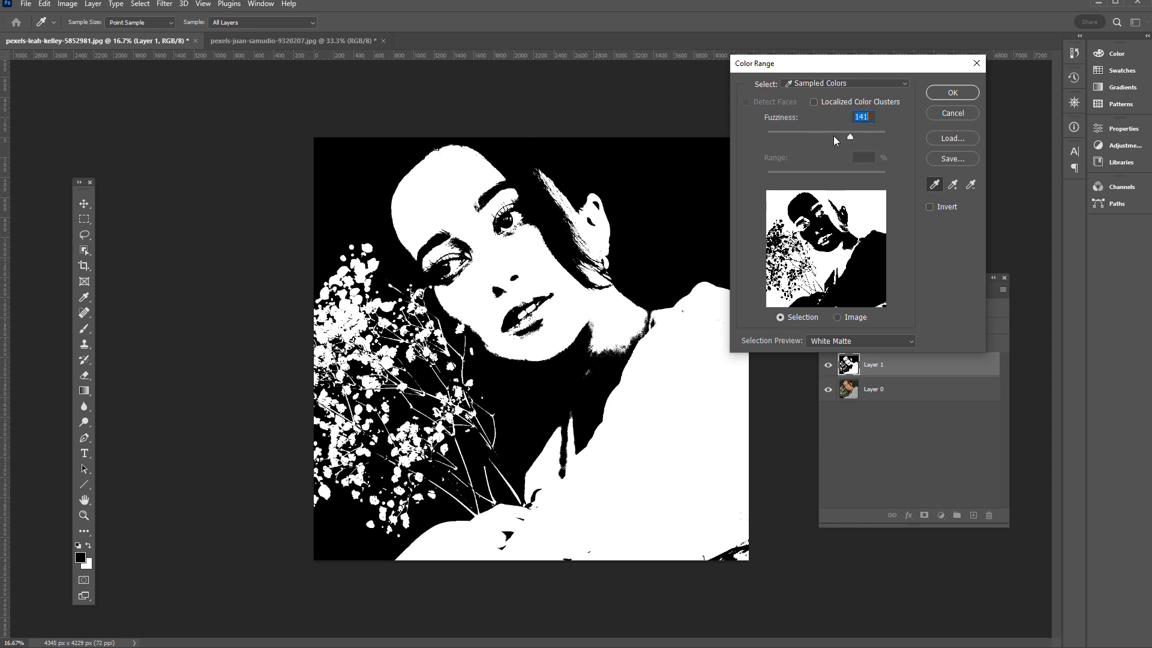
{"action": "left_click_drag", "start_coordinate": [850, 137], "coordinate": [885, 136]}
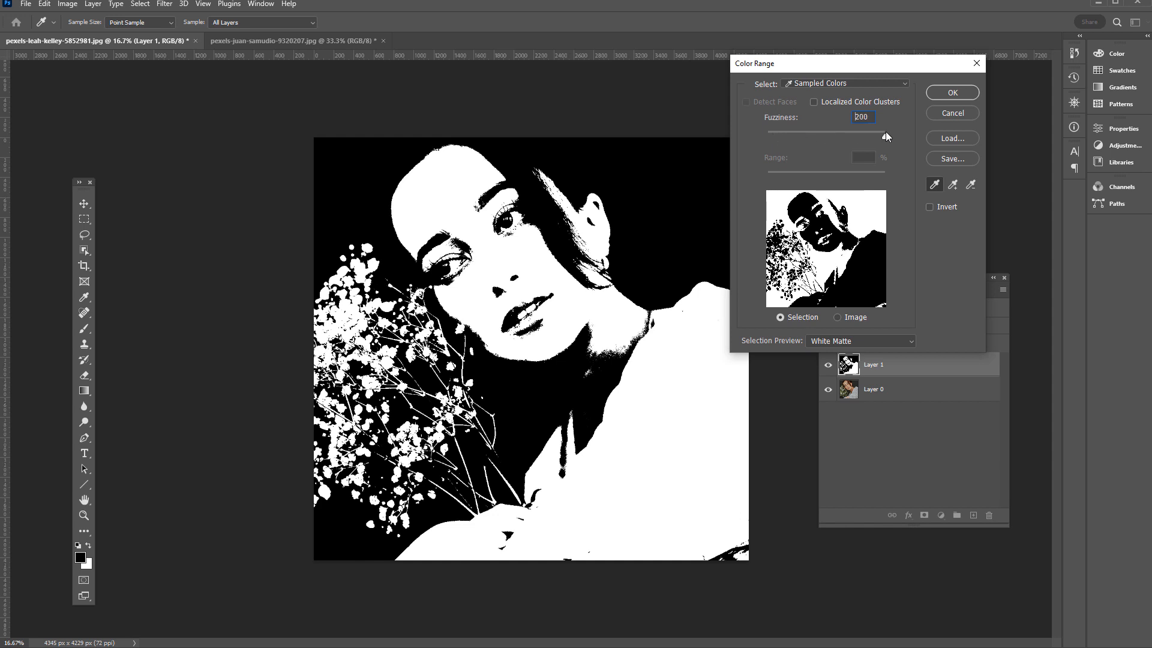
{"action": "left_click_drag", "start_coordinate": [886, 136], "coordinate": [886, 137]}
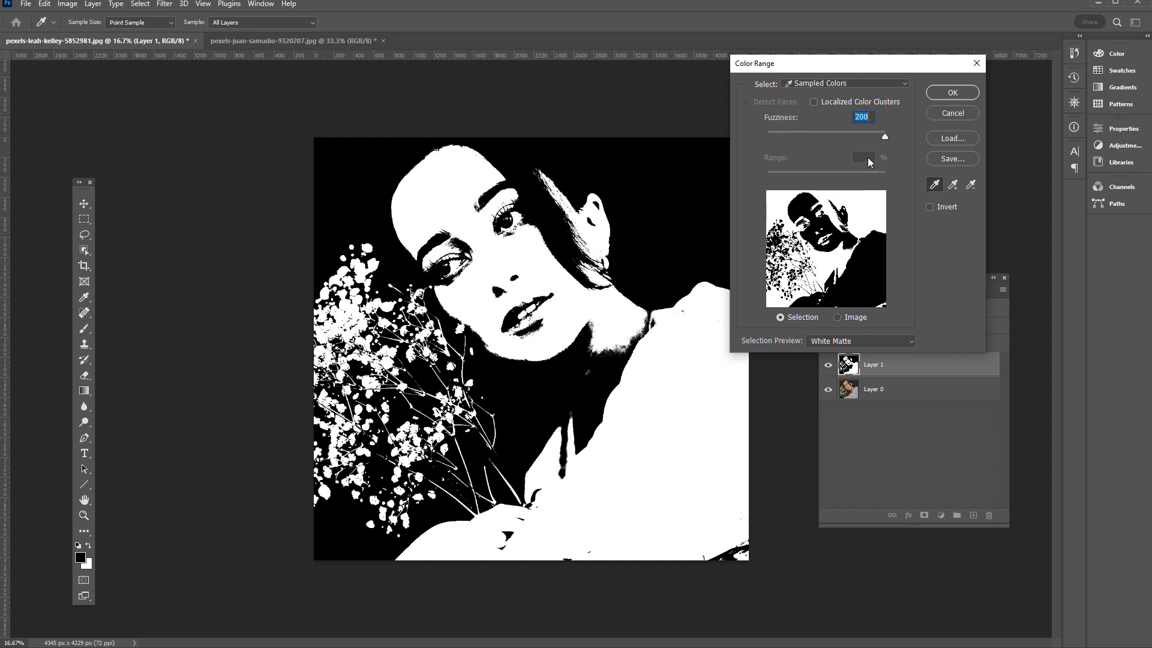
{"action": "mouse_move", "coordinate": [925, 81]}
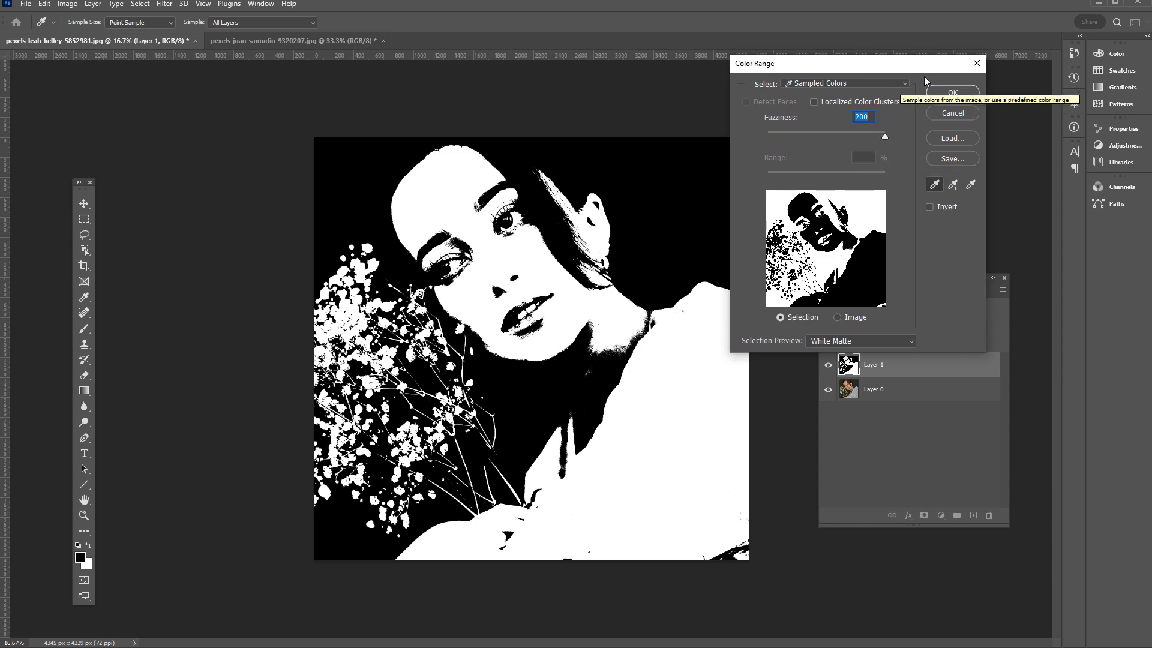
{"action": "left_click", "coordinate": [951, 94]}
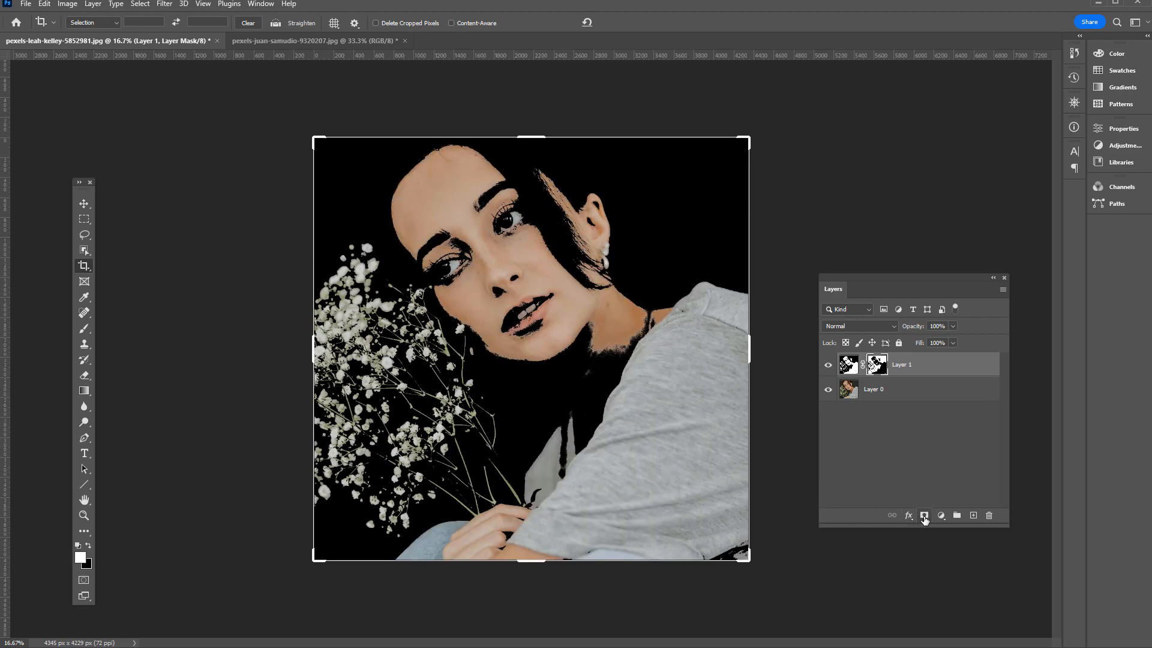
Mask Layer 1 with the white-area selection and hide the original photo layer beneath it.
{"action": "left_click", "coordinate": [828, 389]}
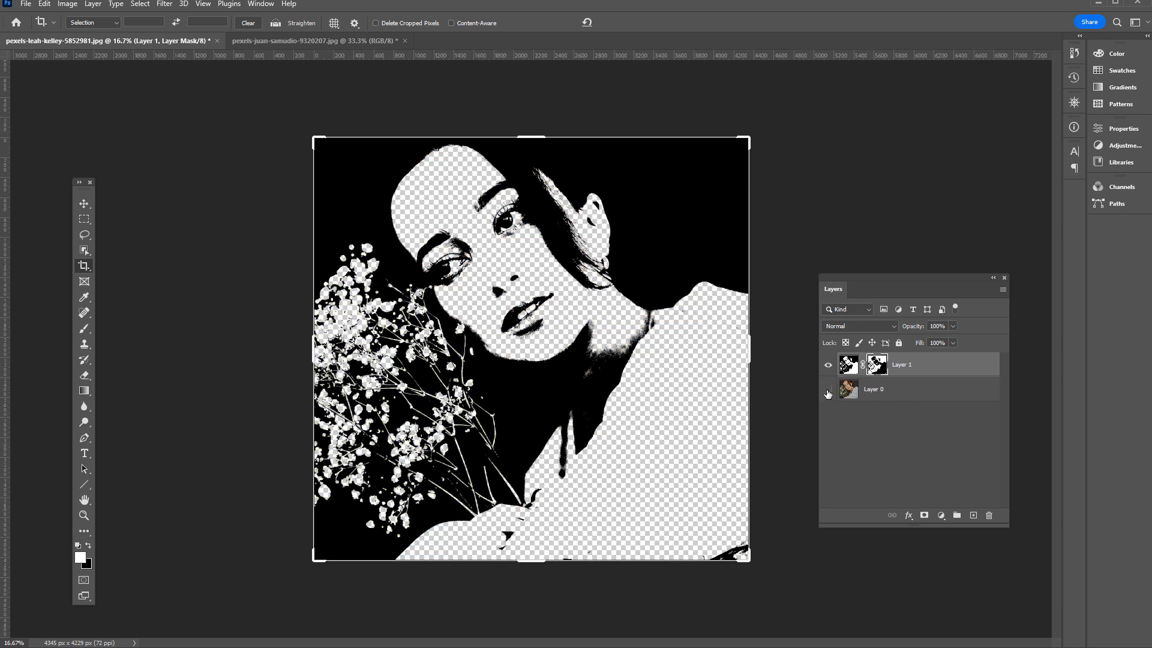
{"action": "left_click", "coordinate": [827, 391]}
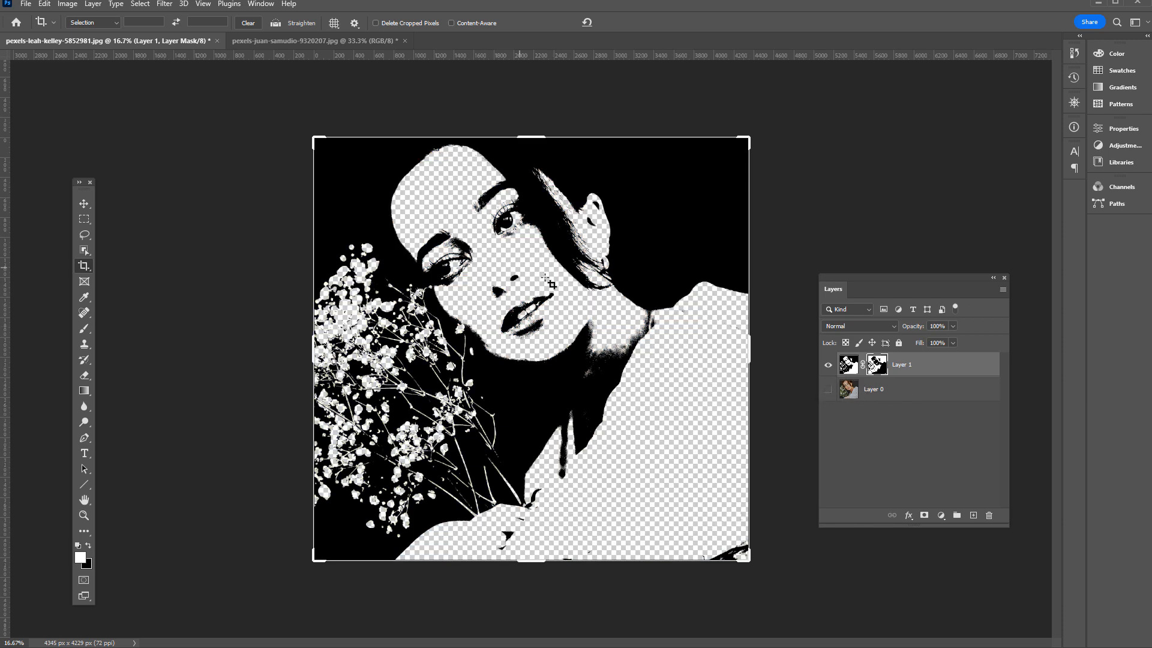
{"action": "mouse_move", "coordinate": [486, 160]}
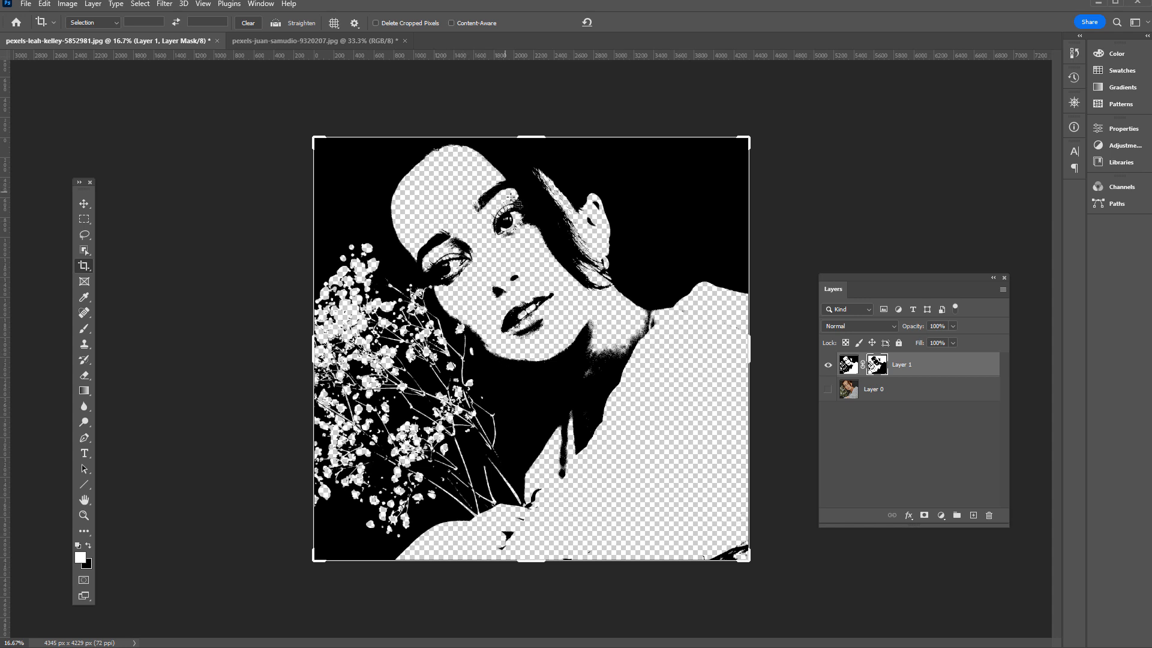
{"action": "mouse_move", "coordinate": [679, 198]}
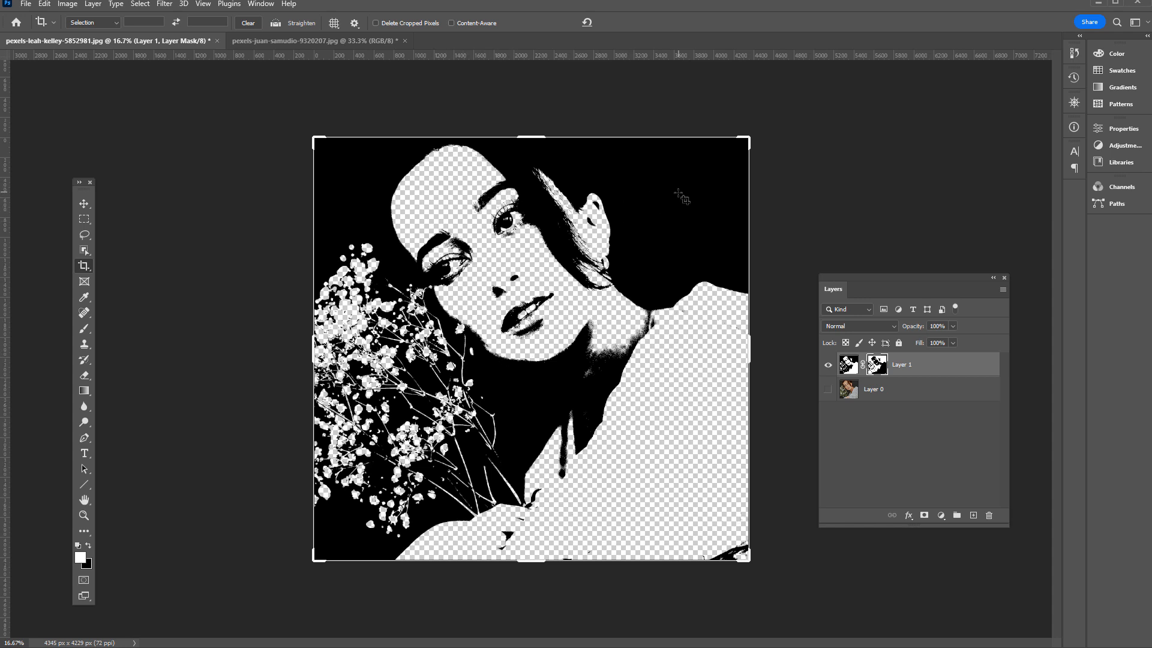
{"action": "mouse_move", "coordinate": [663, 192]}
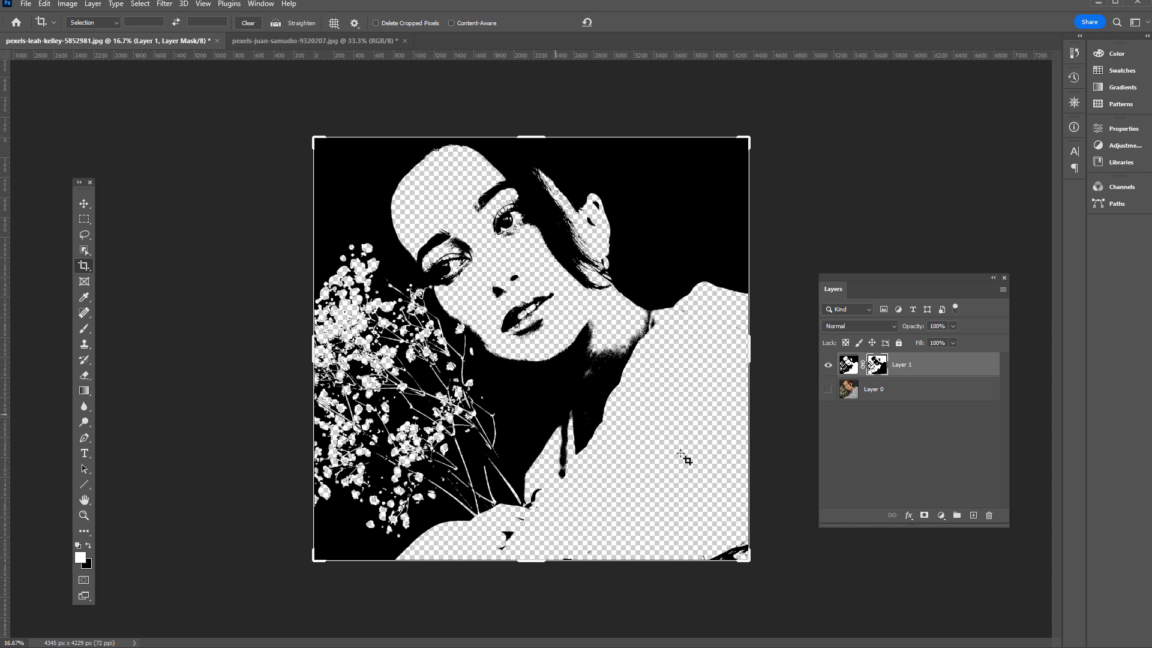
{"action": "mouse_move", "coordinate": [142, 513]}
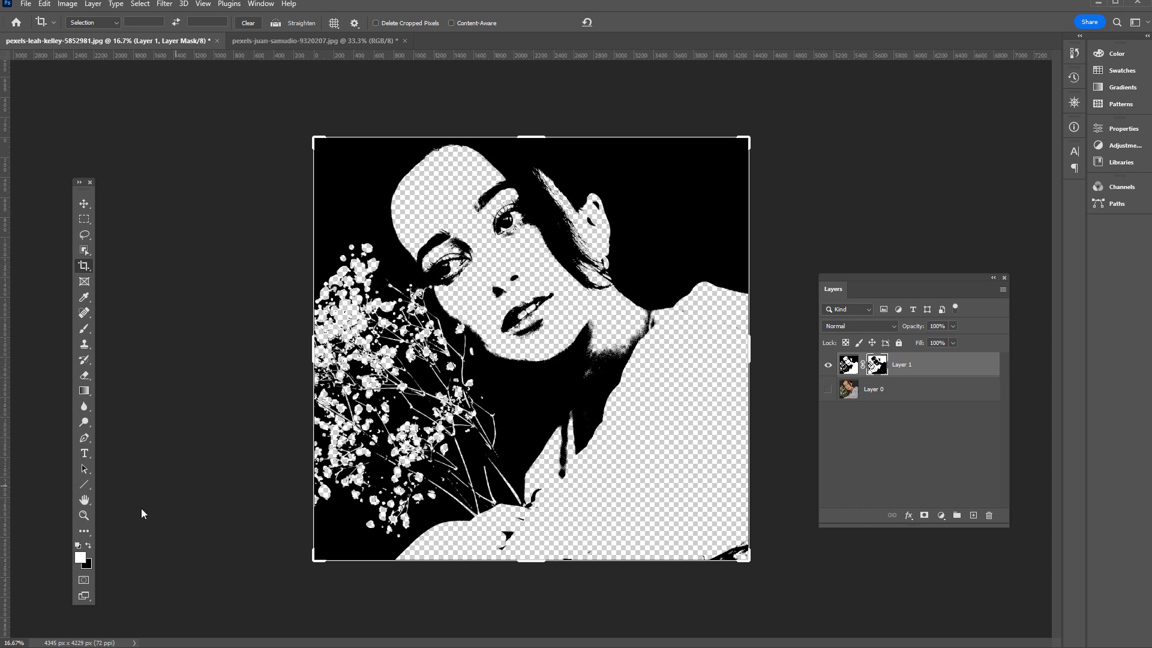
{"action": "mouse_move", "coordinate": [657, 328]}
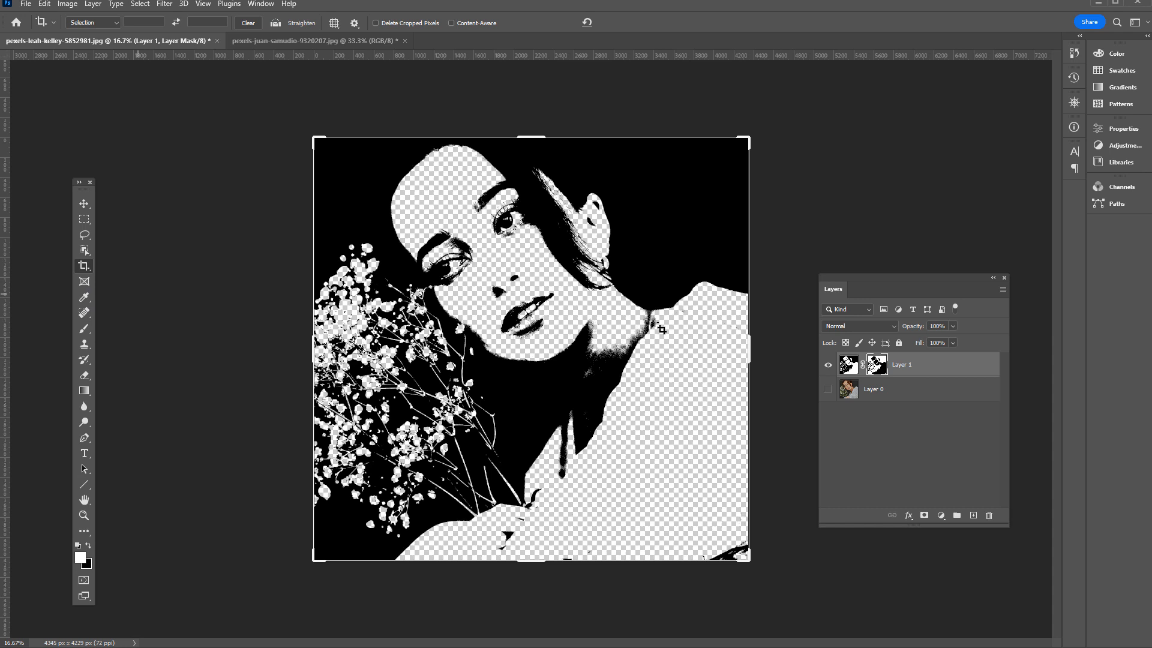
{"action": "mouse_move", "coordinate": [595, 293]}
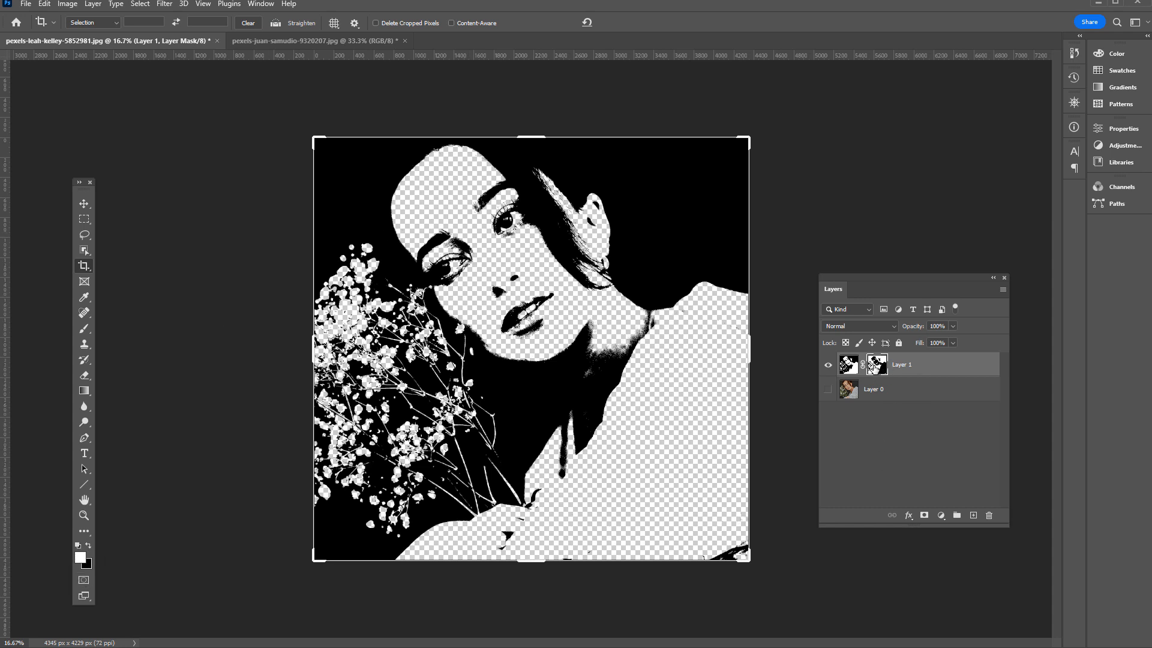
{"action": "mouse_move", "coordinate": [637, 281]}
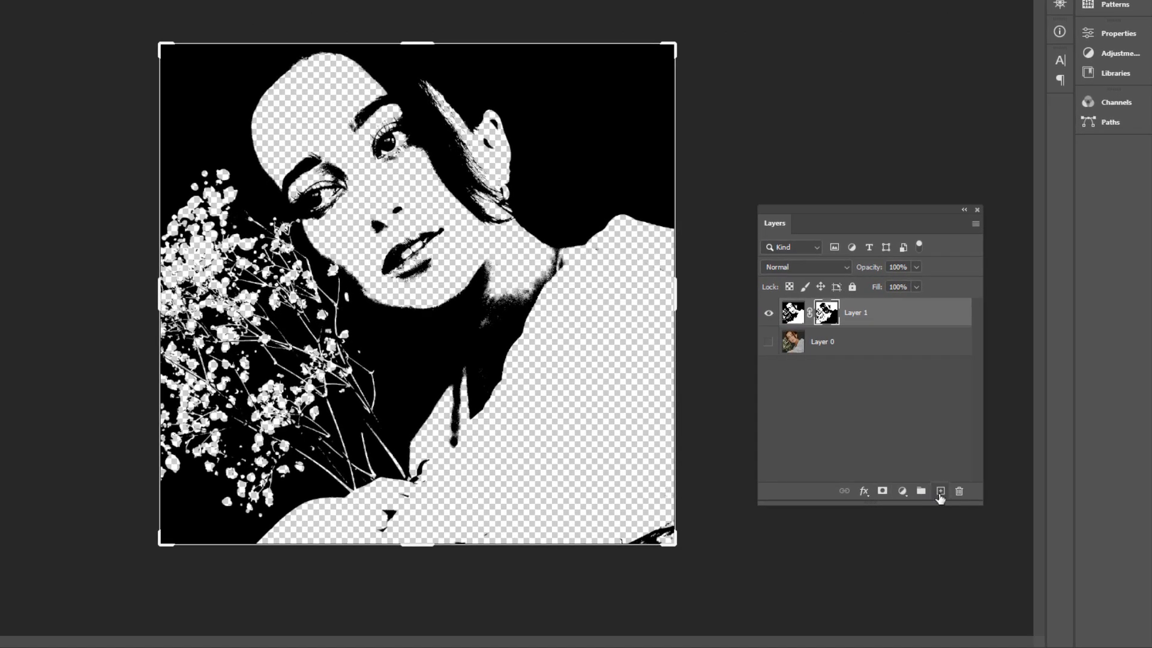
Add an empty Layer 2 below Layer 1 and make the Gradient tool active.
{"action": "left_click", "coordinate": [941, 490]}
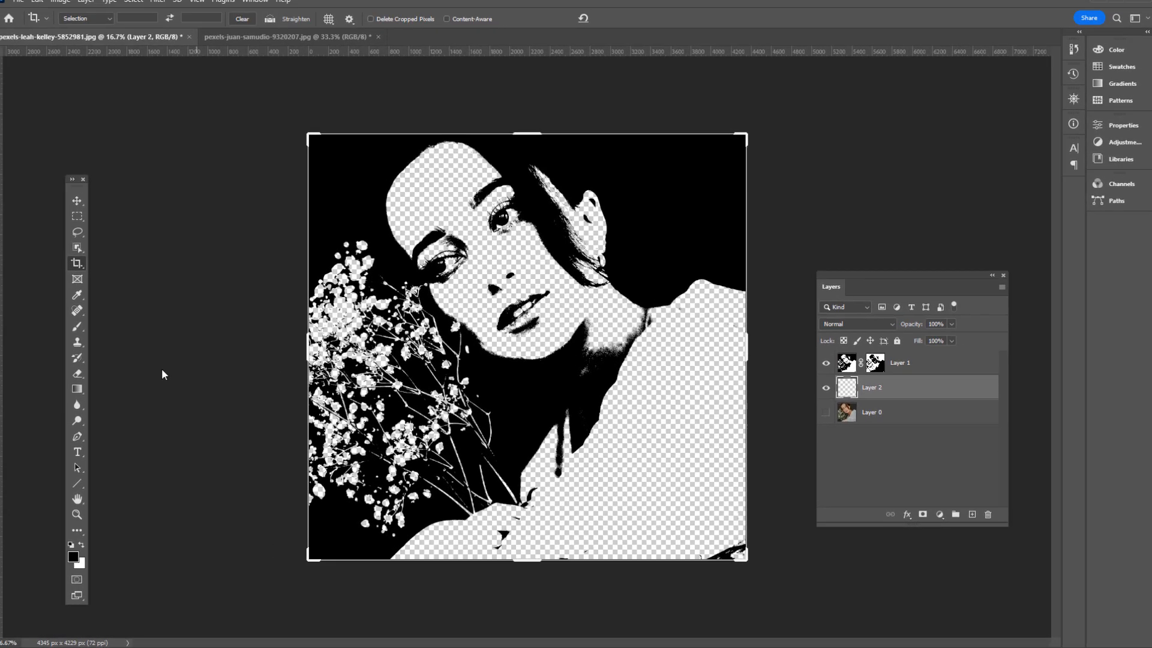
{"action": "left_click", "coordinate": [77, 388]}
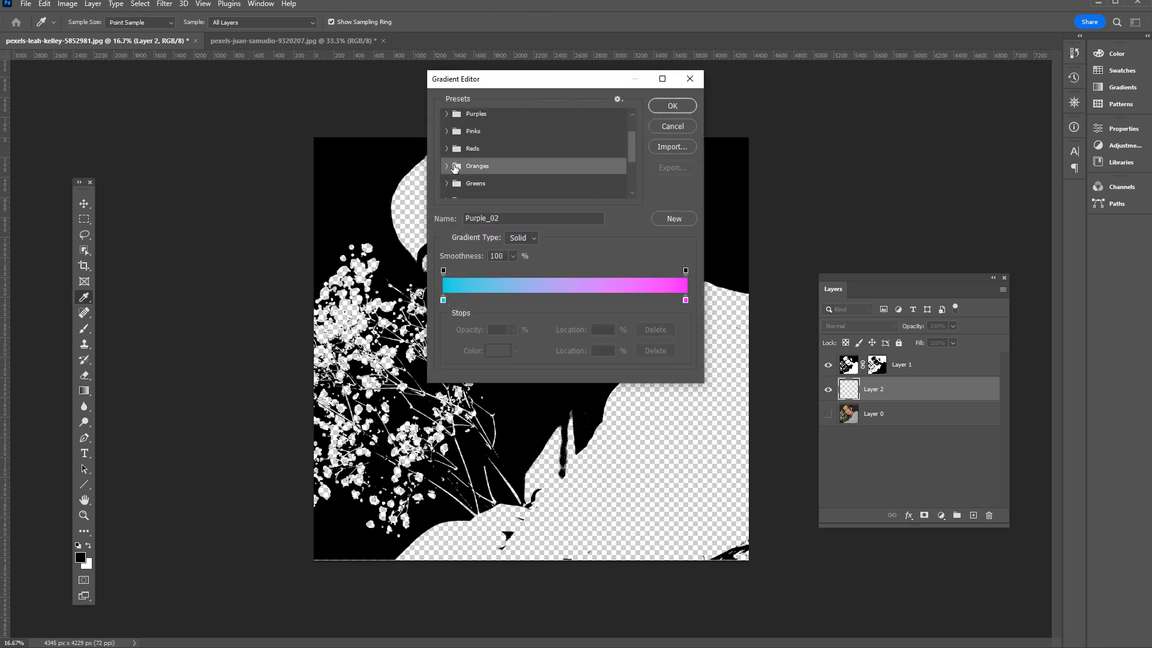
Pick the cyan-to-magenta preset, adjust its cyan end colour, and accept the custom gradient.
{"action": "left_click", "coordinate": [448, 165]}
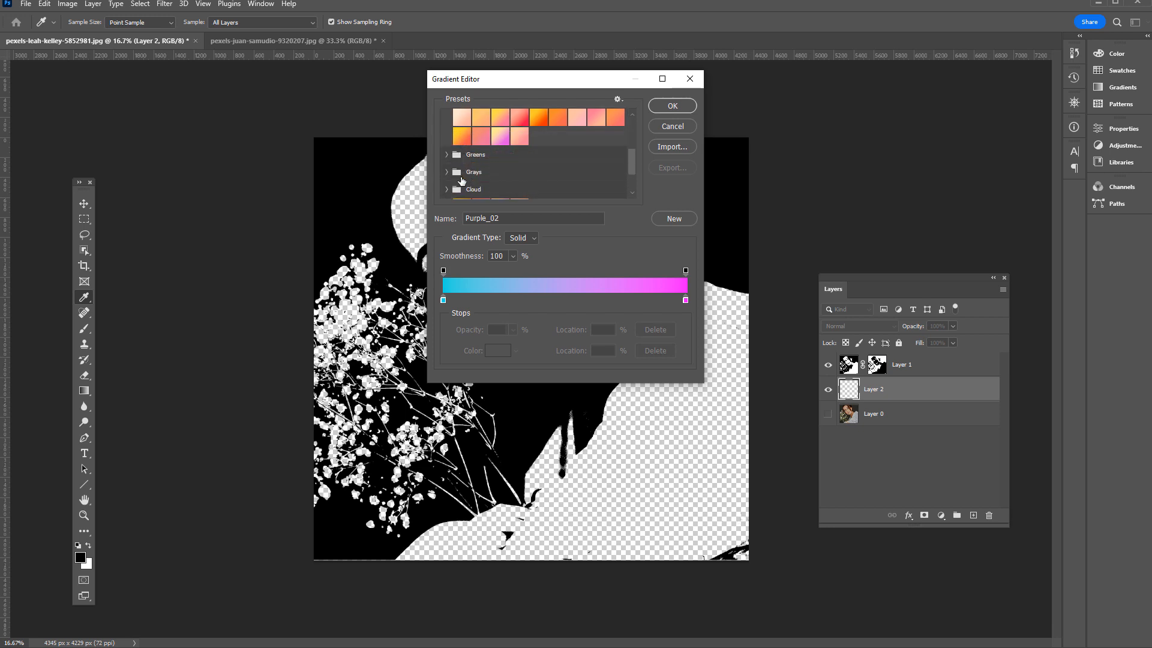
{"action": "scroll", "scroll_direction": "down", "scroll_amount": 3}
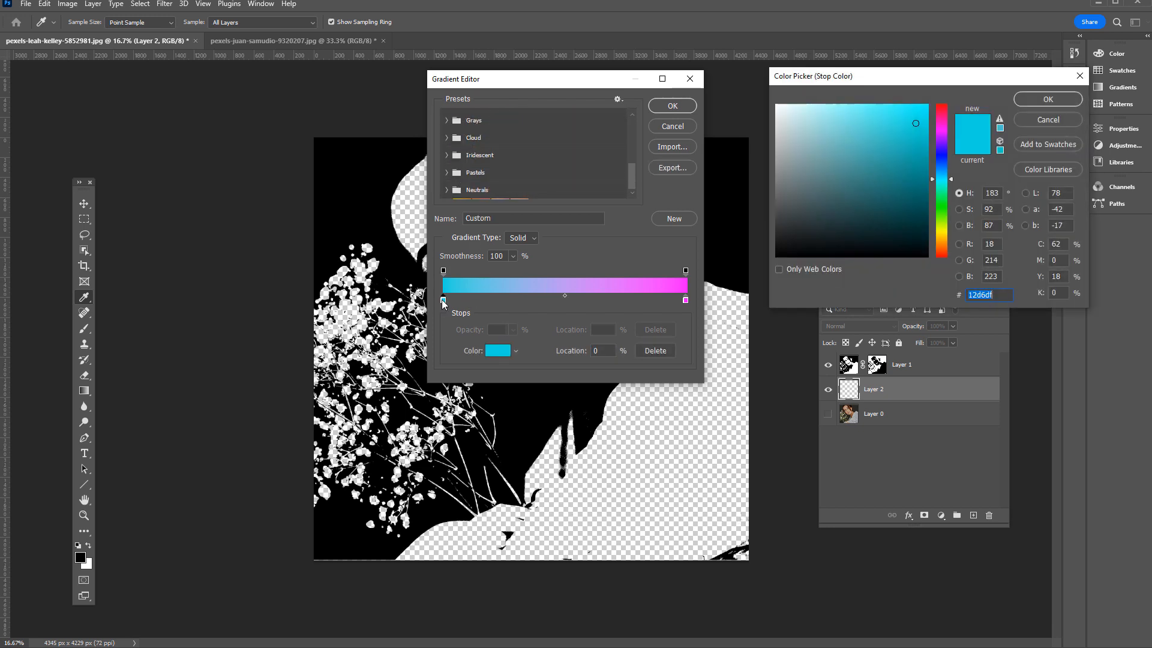
{"action": "left_click", "coordinate": [912, 146]}
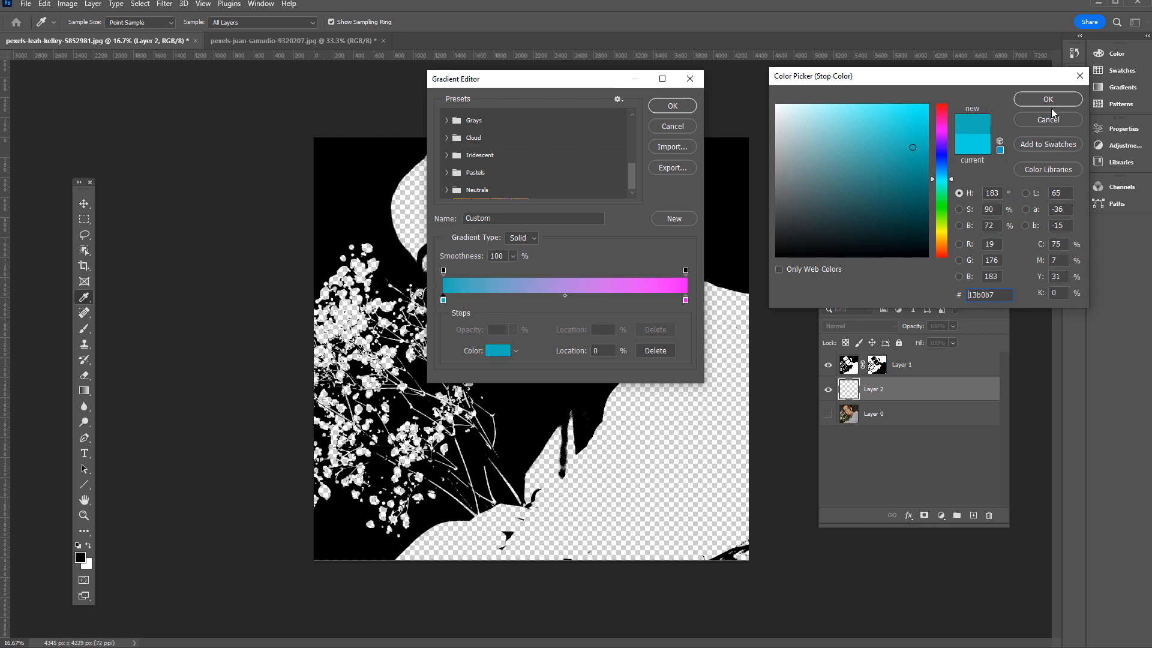
{"action": "left_click", "coordinate": [1046, 100]}
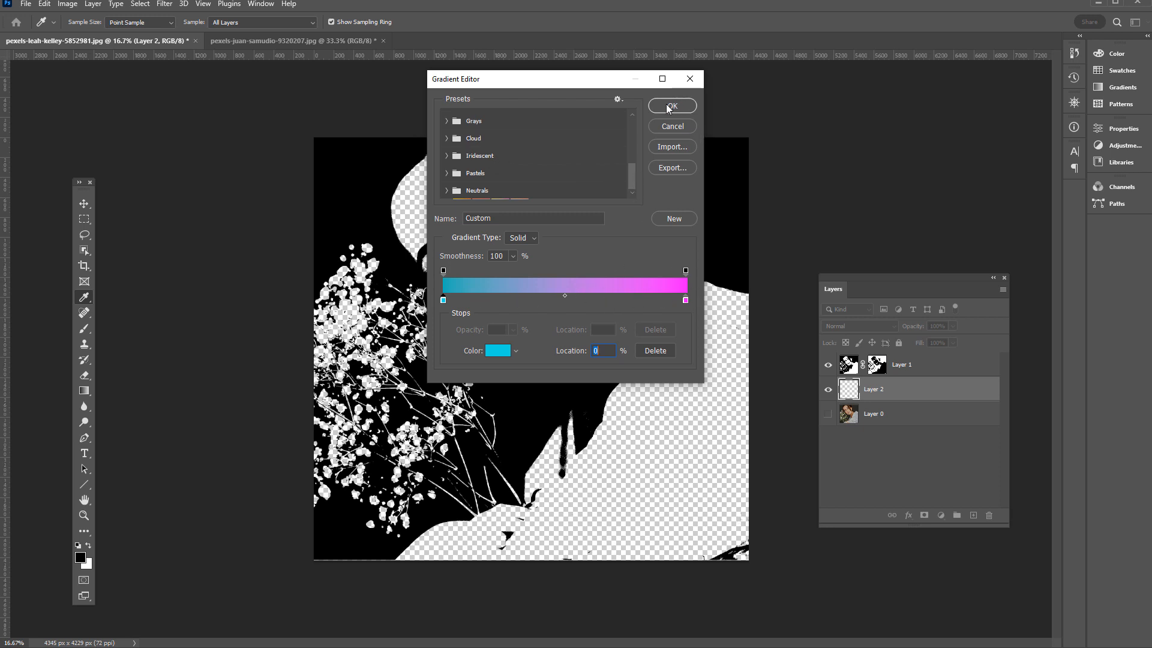
{"action": "left_click", "coordinate": [669, 106]}
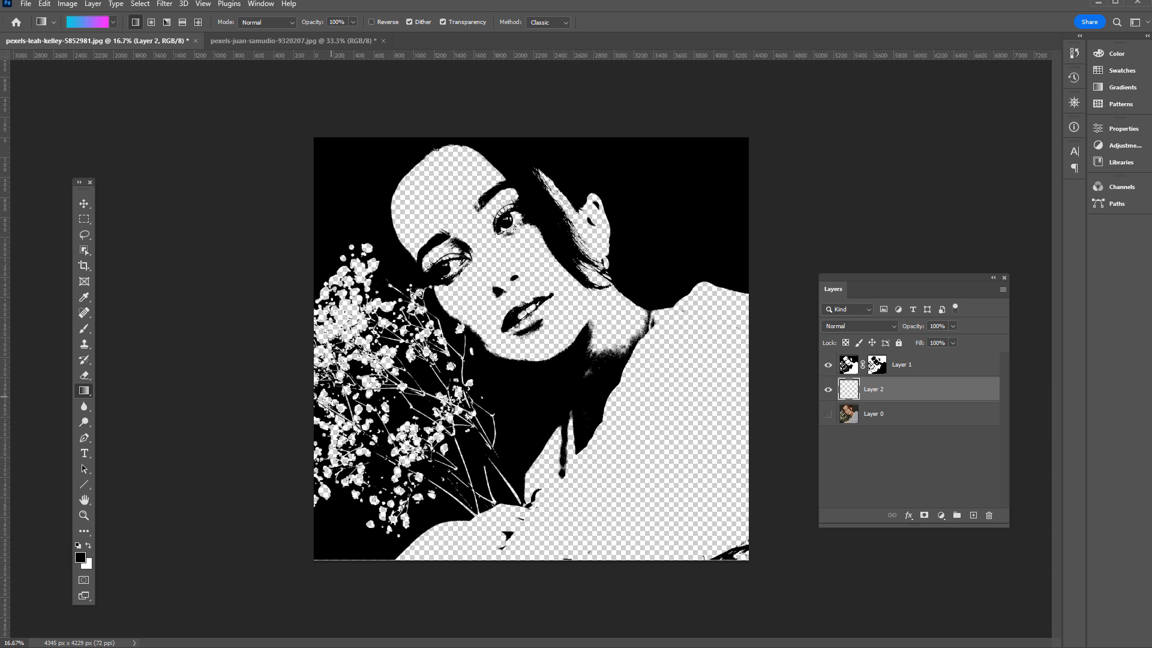
{"action": "mouse_move", "coordinate": [267, 457]}
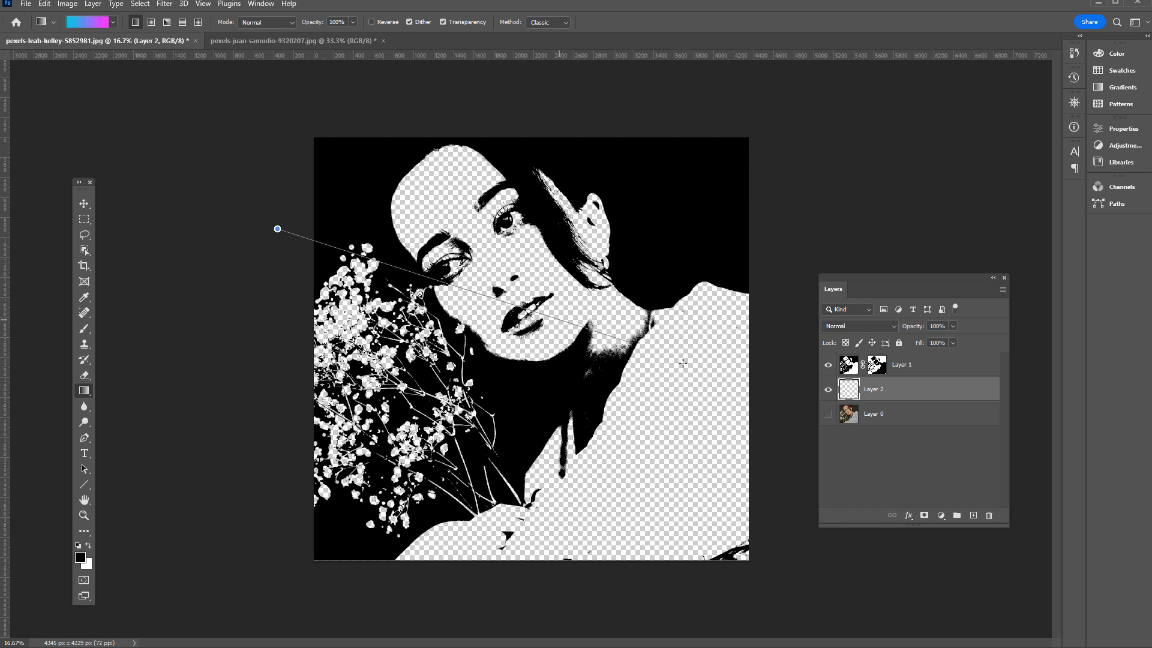
Fill Layer 2 with a diagonal cyan-to-magenta gradient from upper left to lower right.
{"action": "left_click_drag", "start_coordinate": [681, 362], "coordinate": [774, 411]}
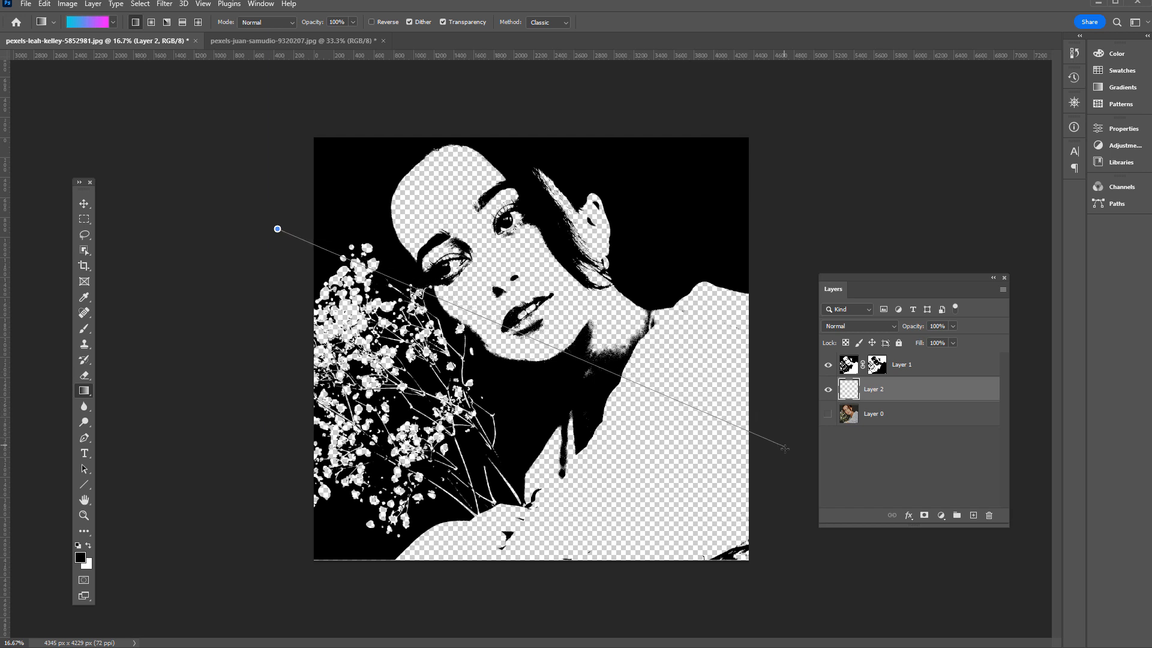
{"action": "left_click_drag", "start_coordinate": [277, 228], "coordinate": [784, 448]}
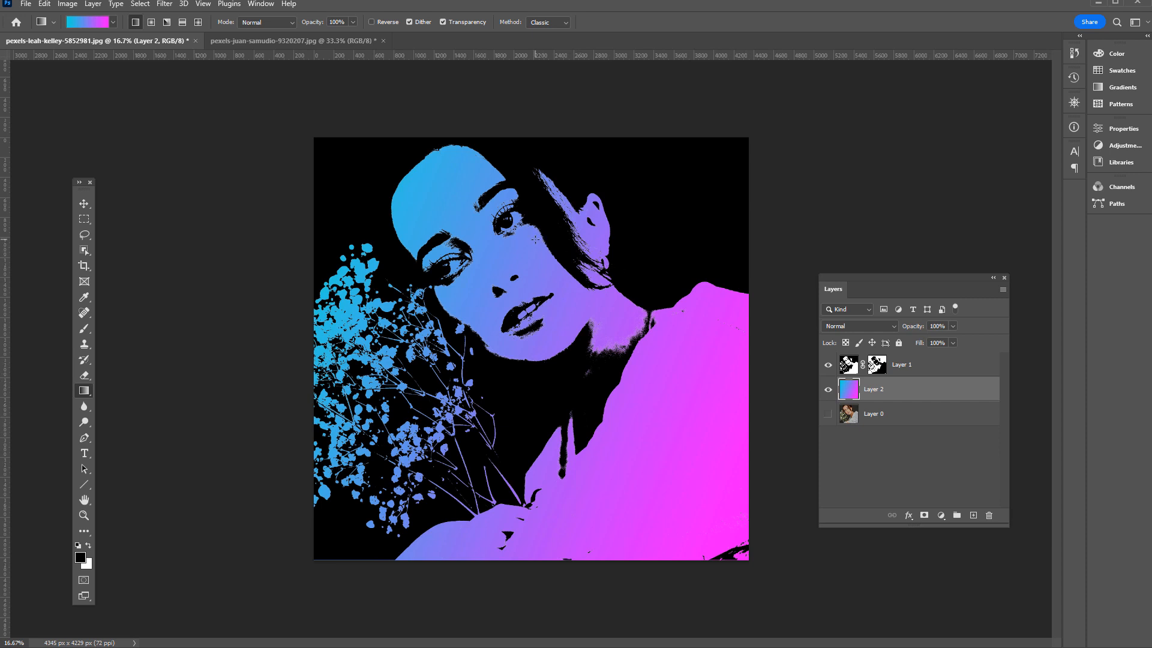
{"action": "mouse_move", "coordinate": [636, 525]}
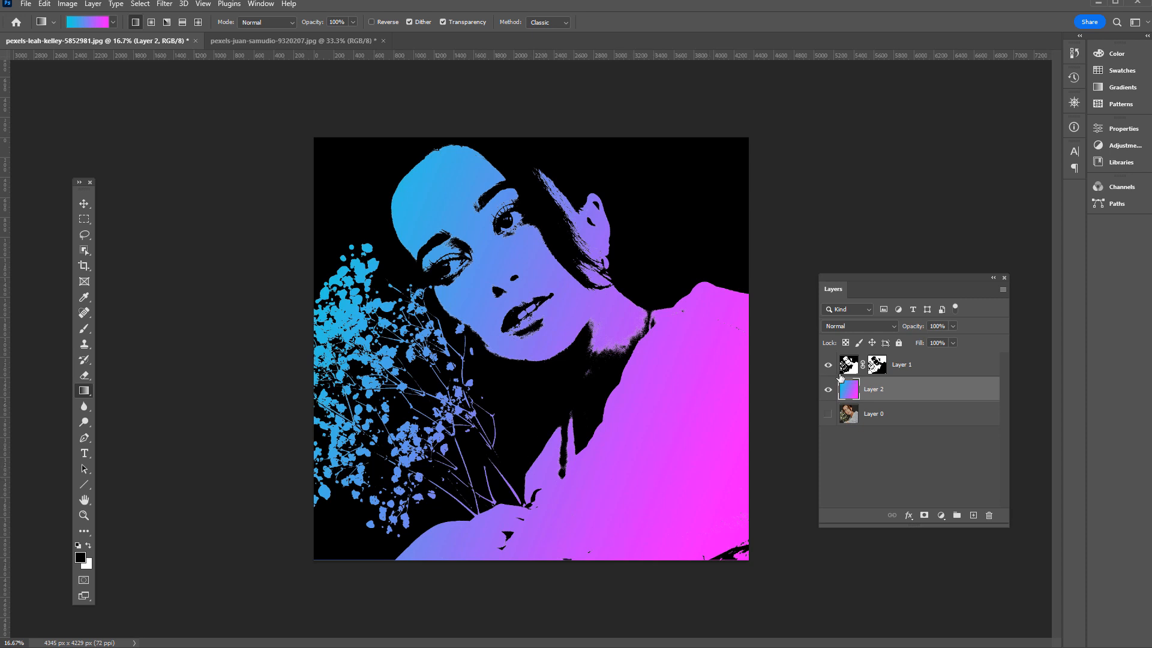
View Layer 1's mask on its own, then bring the beach-pier document (pexels-juan-samudio) to the front.
{"action": "left_click", "coordinate": [900, 365]}
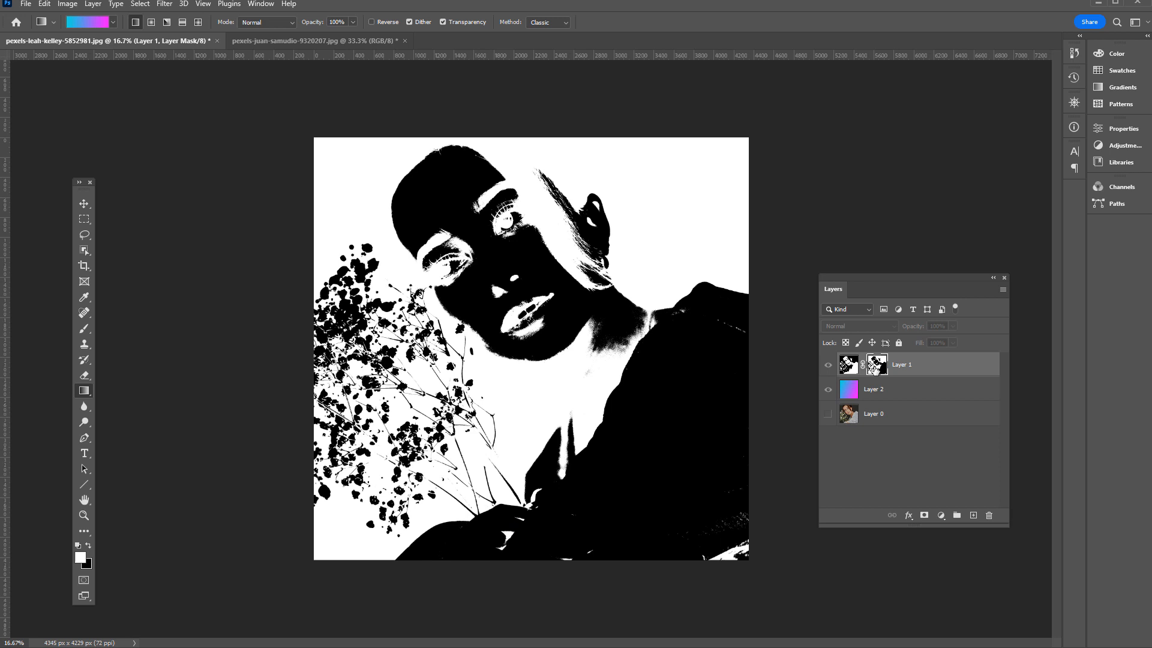
{"action": "mouse_move", "coordinate": [875, 371]}
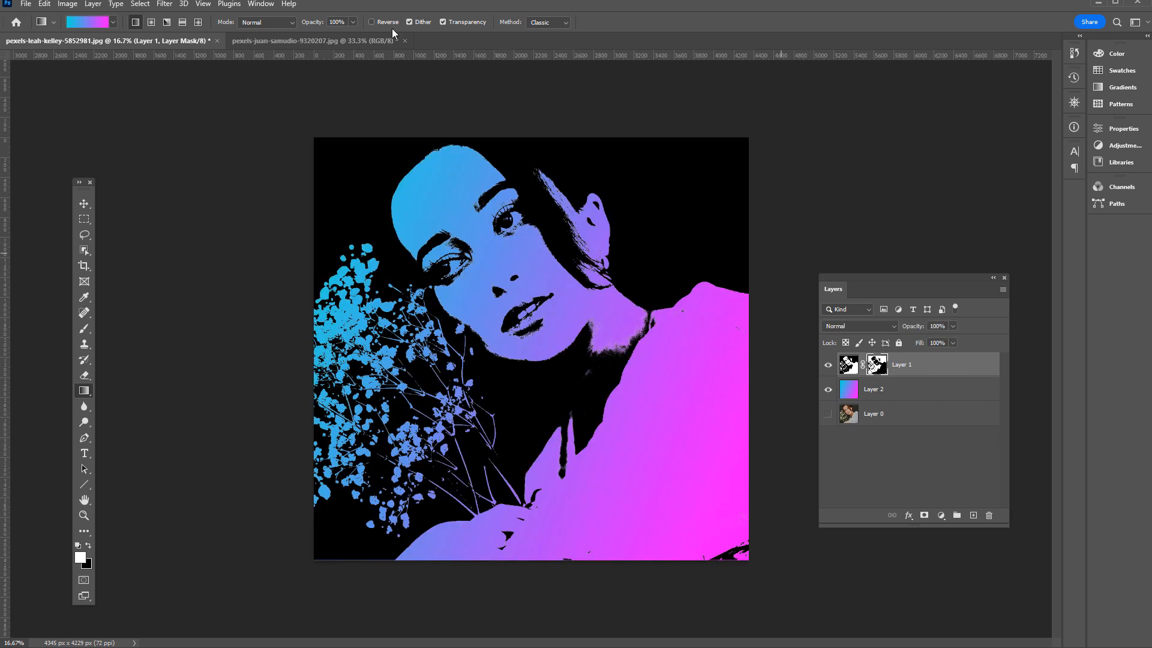
{"action": "left_click", "coordinate": [315, 41]}
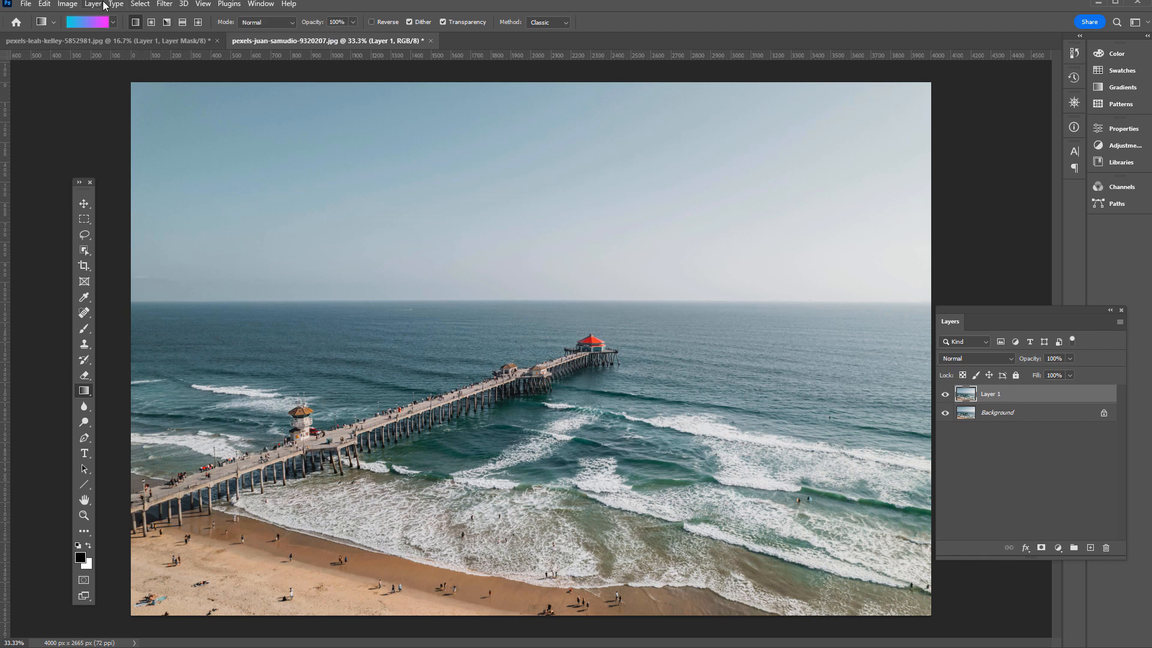
Apply a Threshold adjustment to the pier photo's Layer 1 at level 138.
{"action": "left_click", "coordinate": [67, 4]}
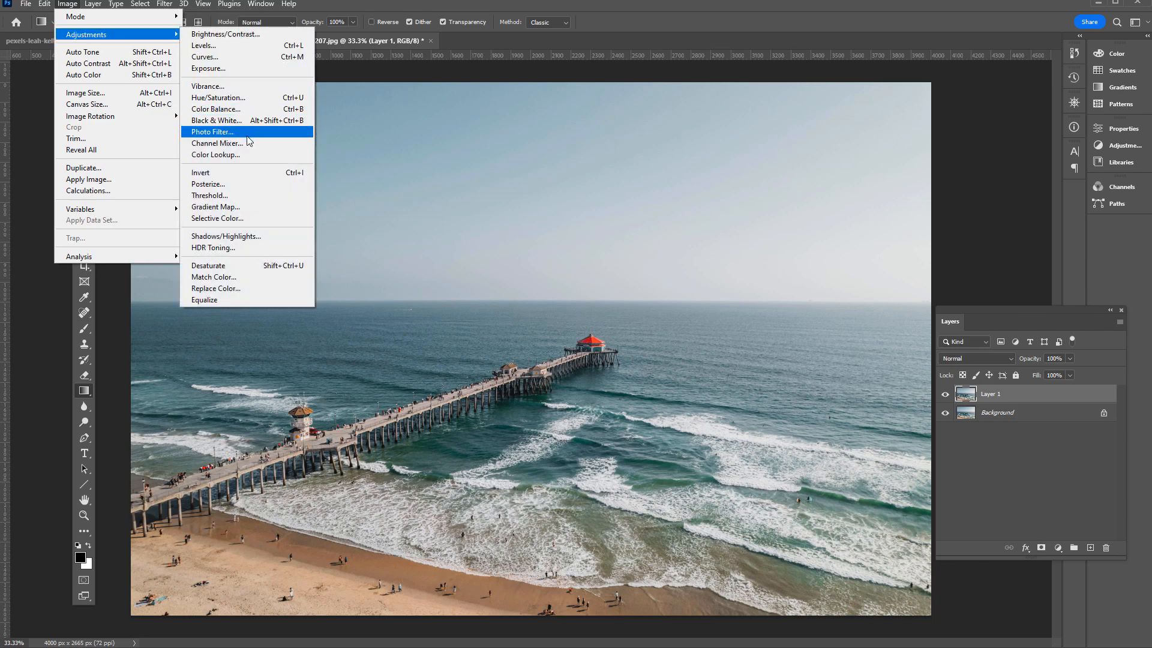
{"action": "left_click", "coordinate": [209, 196]}
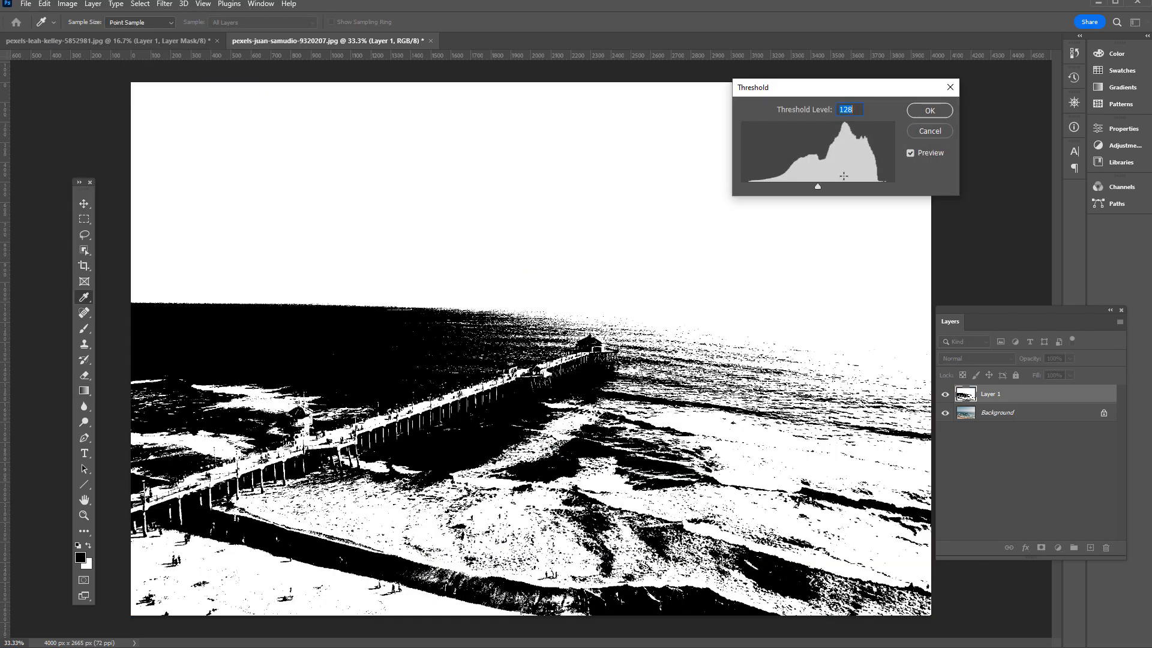
{"action": "left_click_drag", "start_coordinate": [817, 186], "coordinate": [853, 186]}
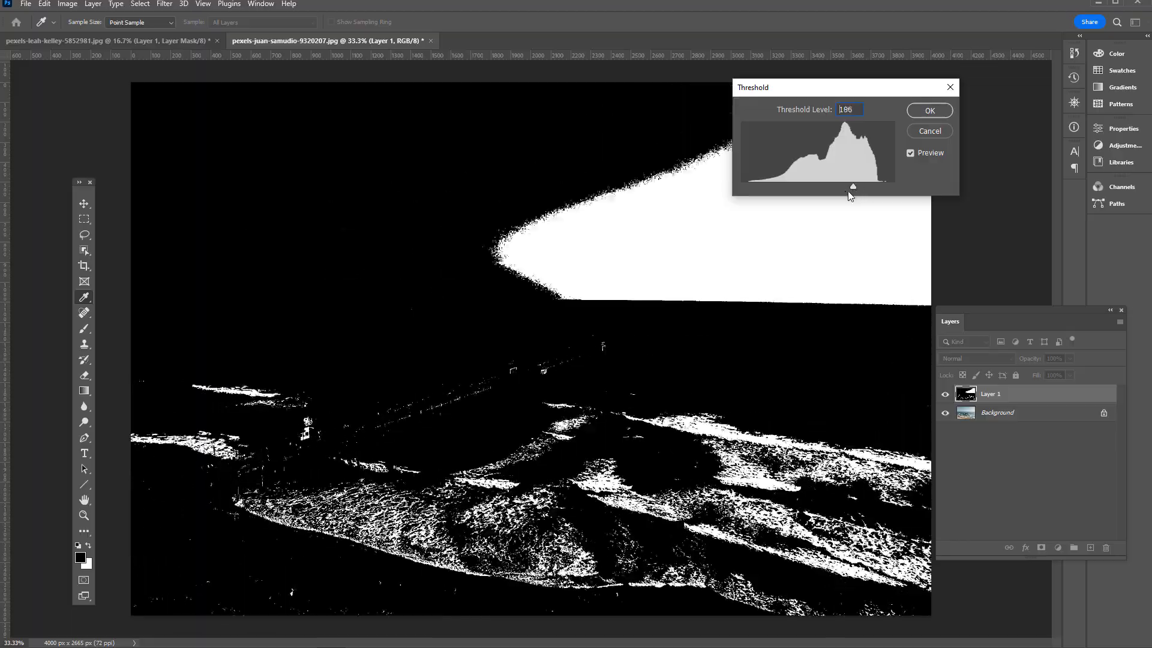
{"action": "left_click_drag", "start_coordinate": [852, 188], "coordinate": [824, 187]}
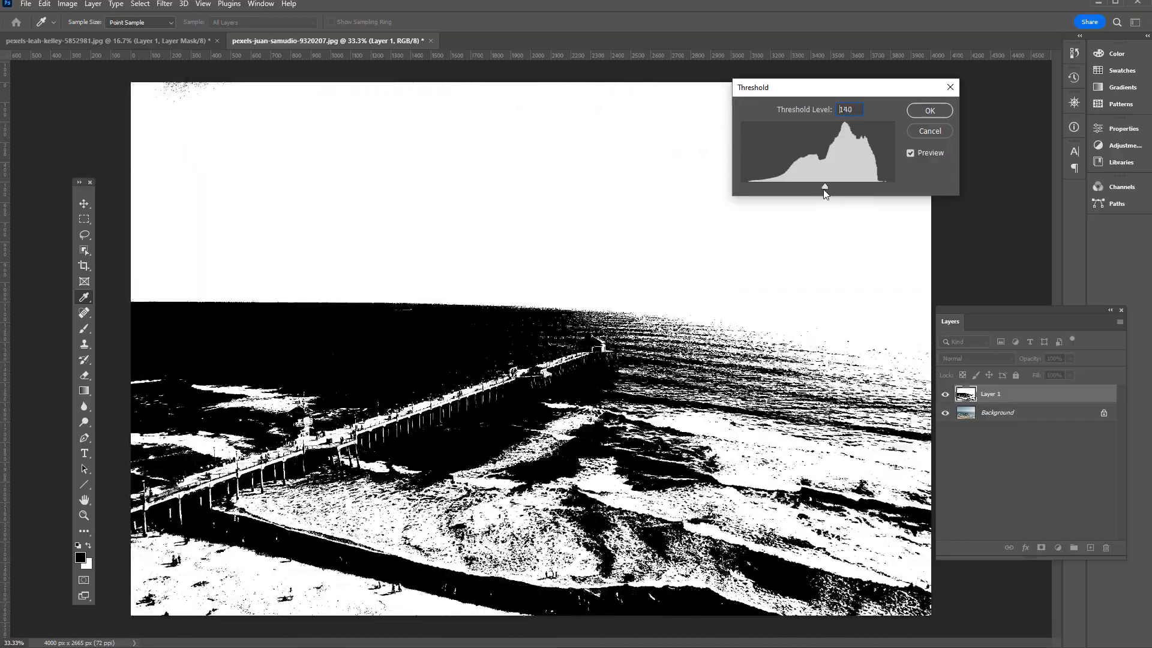
{"action": "left_click_drag", "start_coordinate": [824, 187], "coordinate": [793, 187]}
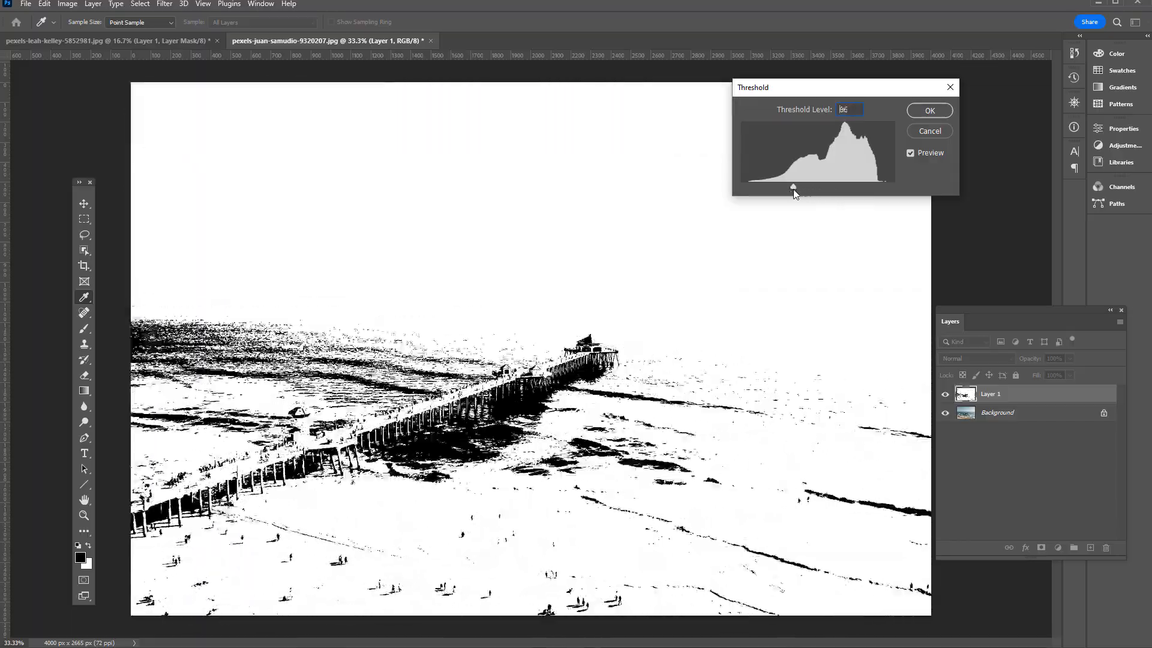
{"action": "left_click_drag", "start_coordinate": [793, 188], "coordinate": [825, 187]}
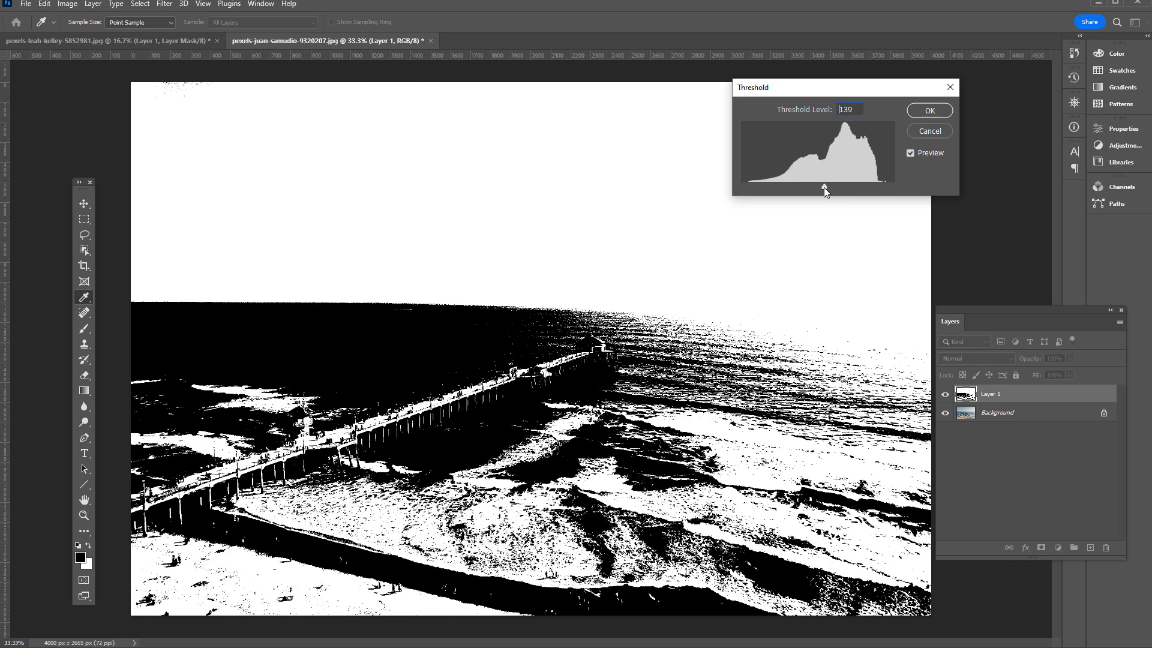
{"action": "left_click_drag", "start_coordinate": [823, 188], "coordinate": [829, 189]}
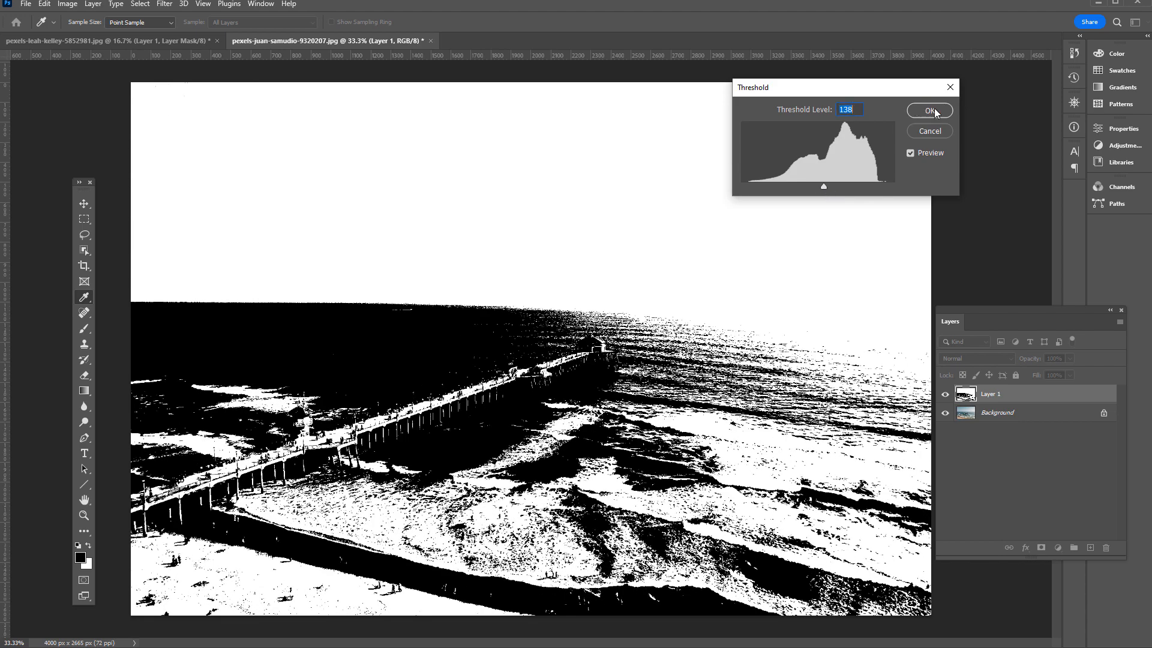
{"action": "left_click", "coordinate": [927, 110]}
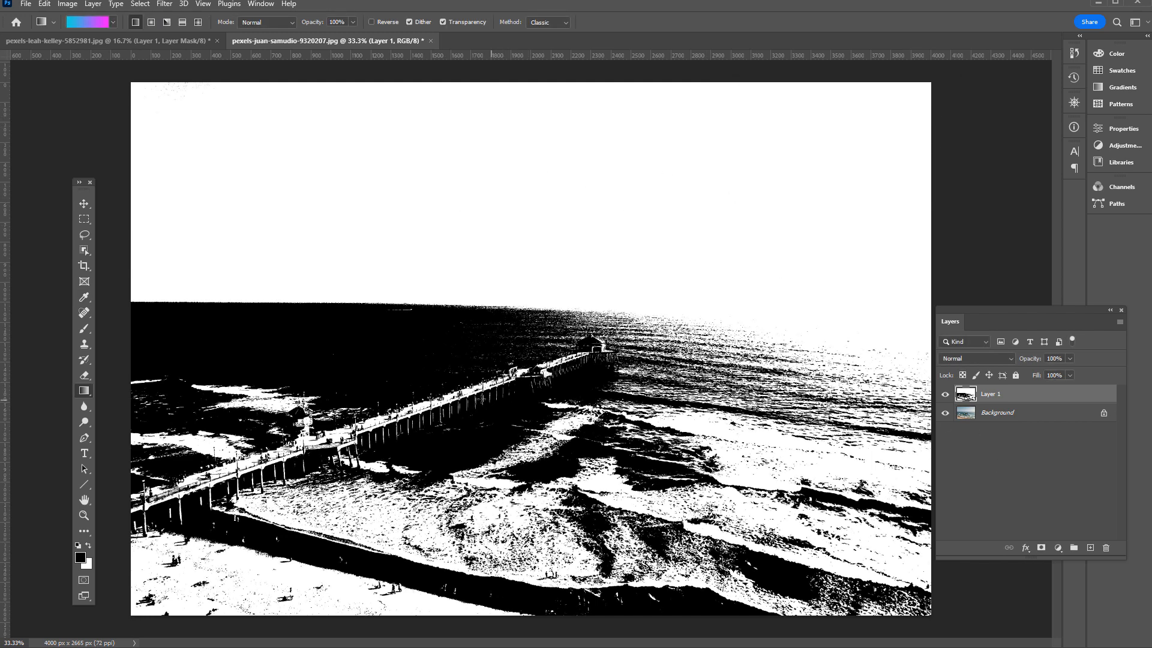
{"action": "mouse_move", "coordinate": [531, 264]}
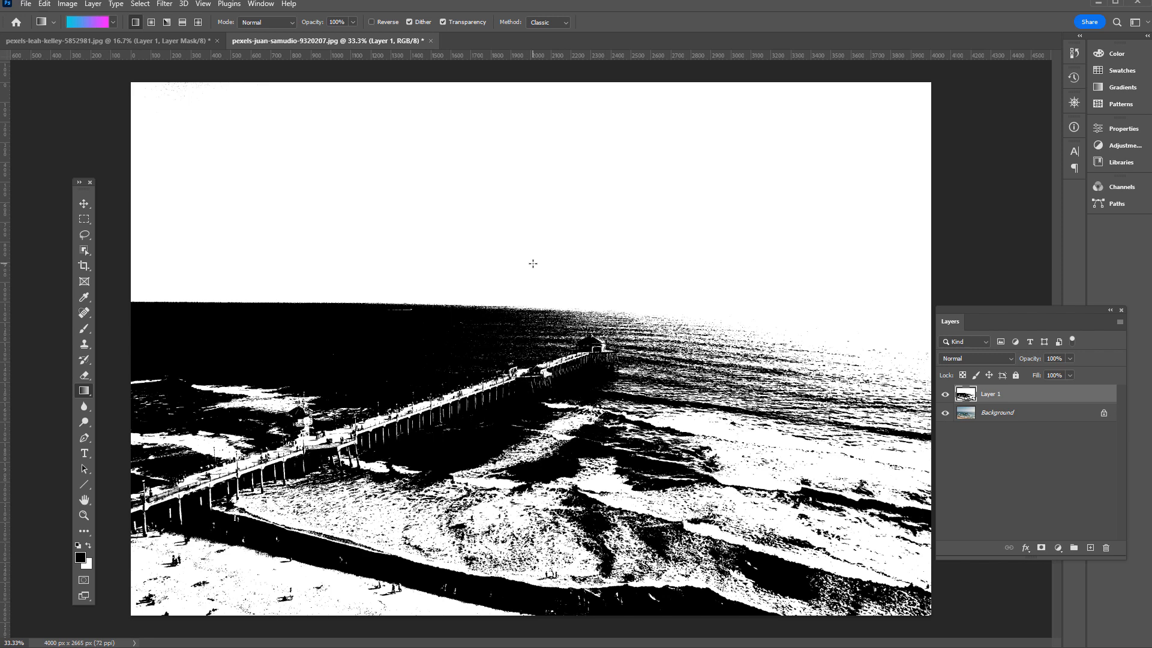
{"action": "mouse_move", "coordinate": [963, 405]}
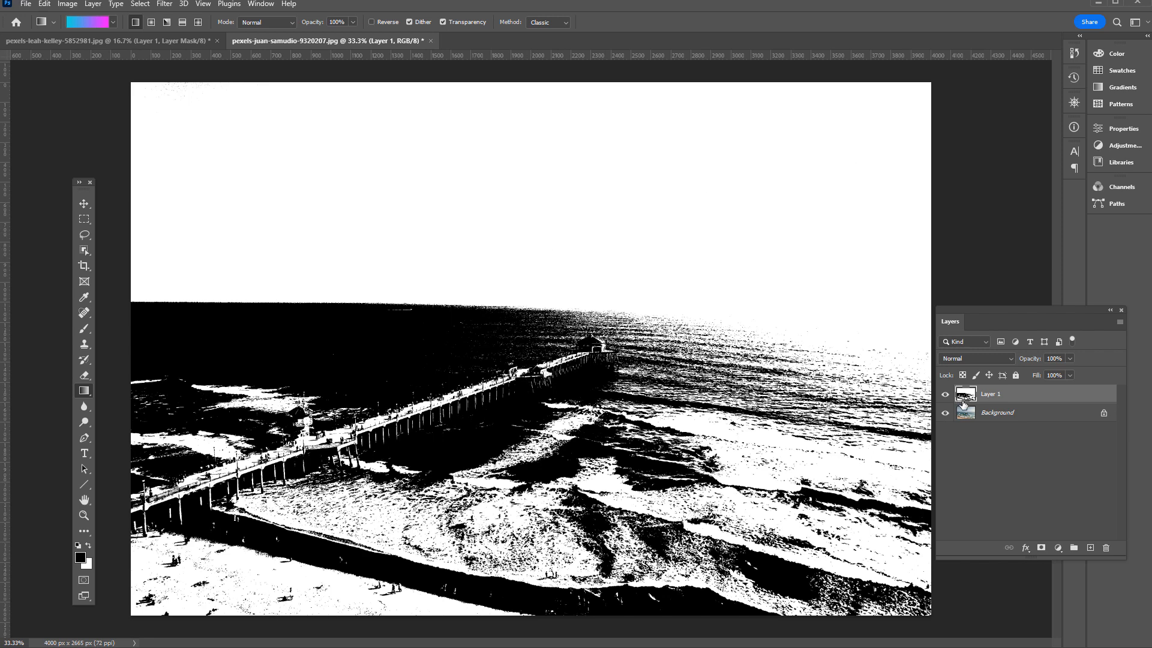
{"action": "mouse_move", "coordinate": [1079, 549]}
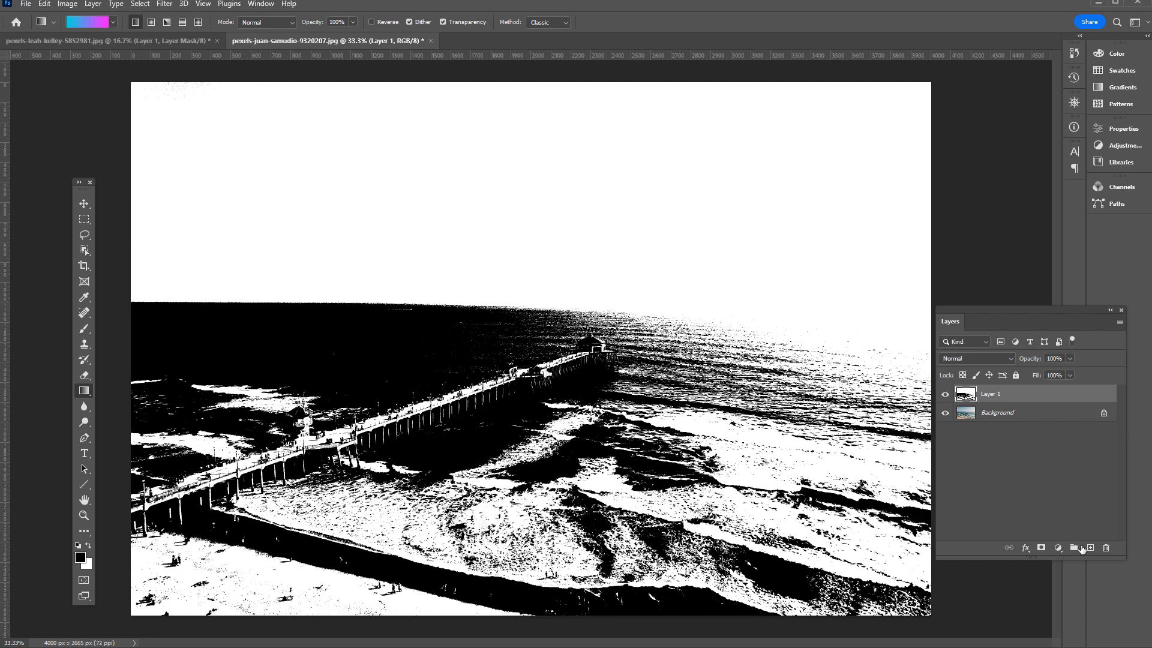
Add a new empty Layer 2 above the pier's threshold layer.
{"action": "left_click", "coordinate": [1075, 547]}
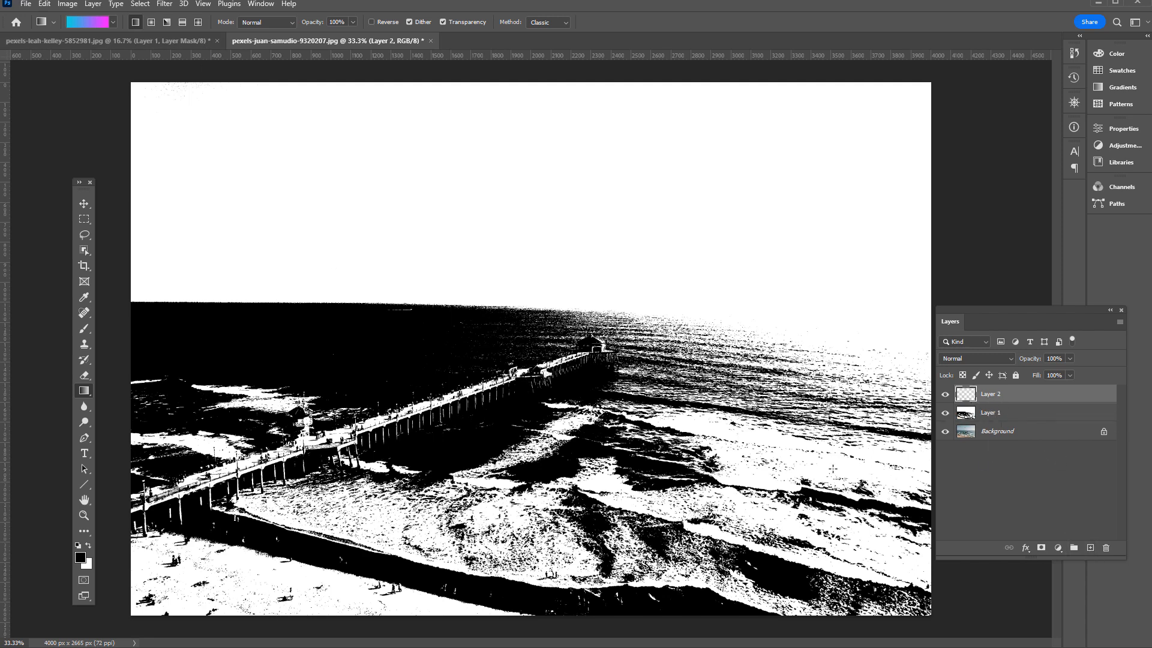
{"action": "mouse_move", "coordinate": [129, 345]}
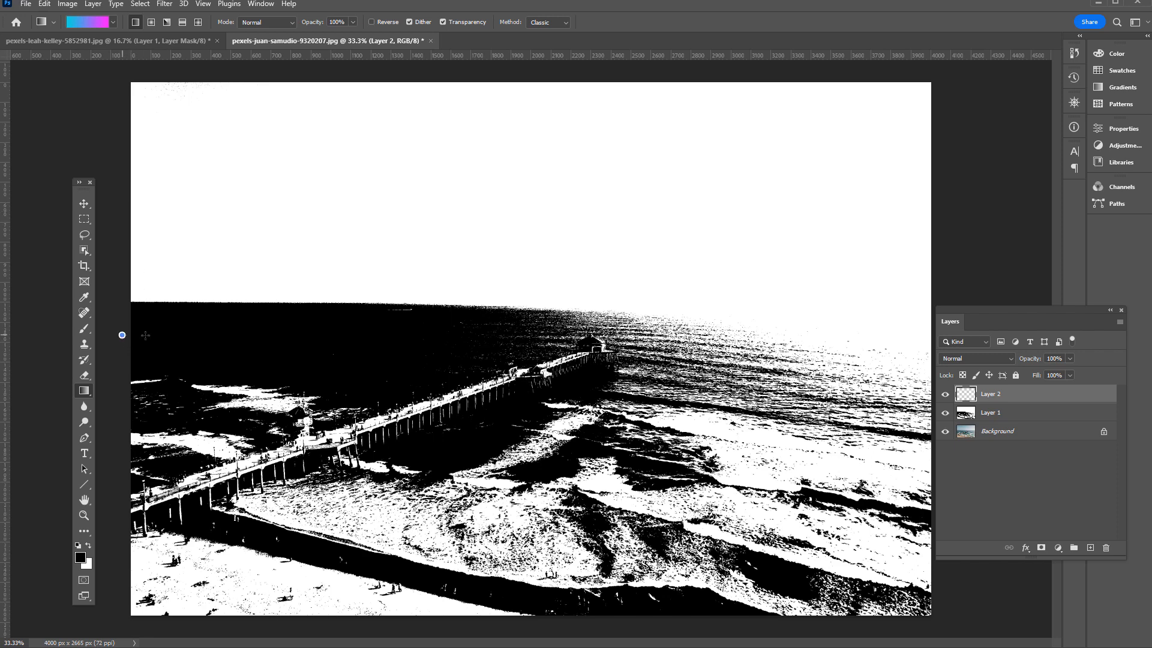
{"action": "mouse_move", "coordinate": [943, 335]}
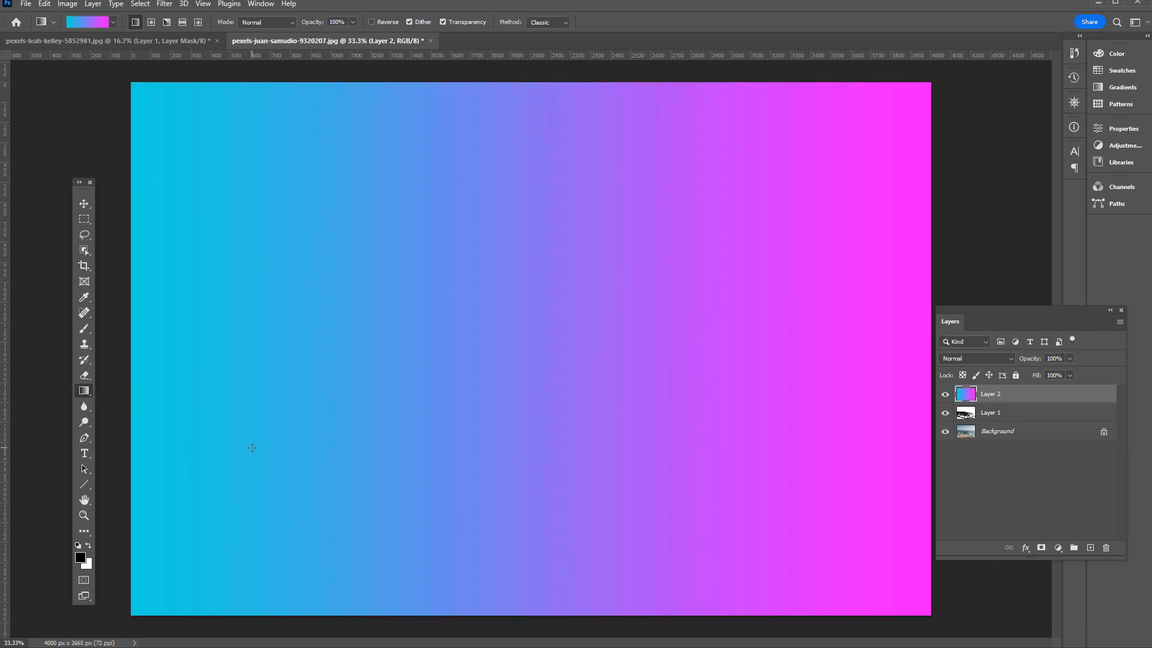
{"action": "mouse_move", "coordinate": [738, 339]}
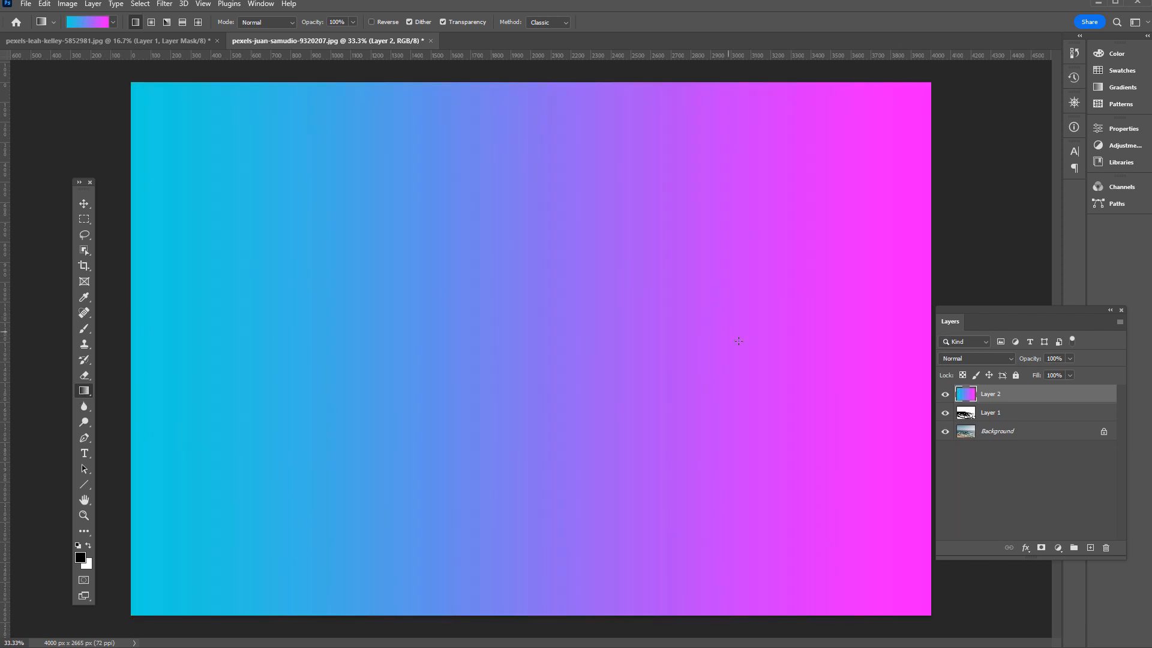
Try Multiply, Screen, Hard Mix and Darker Color on Layer 2, settling on Multiply blending.
{"action": "left_click_drag", "start_coordinate": [950, 322], "coordinate": [874, 255]}
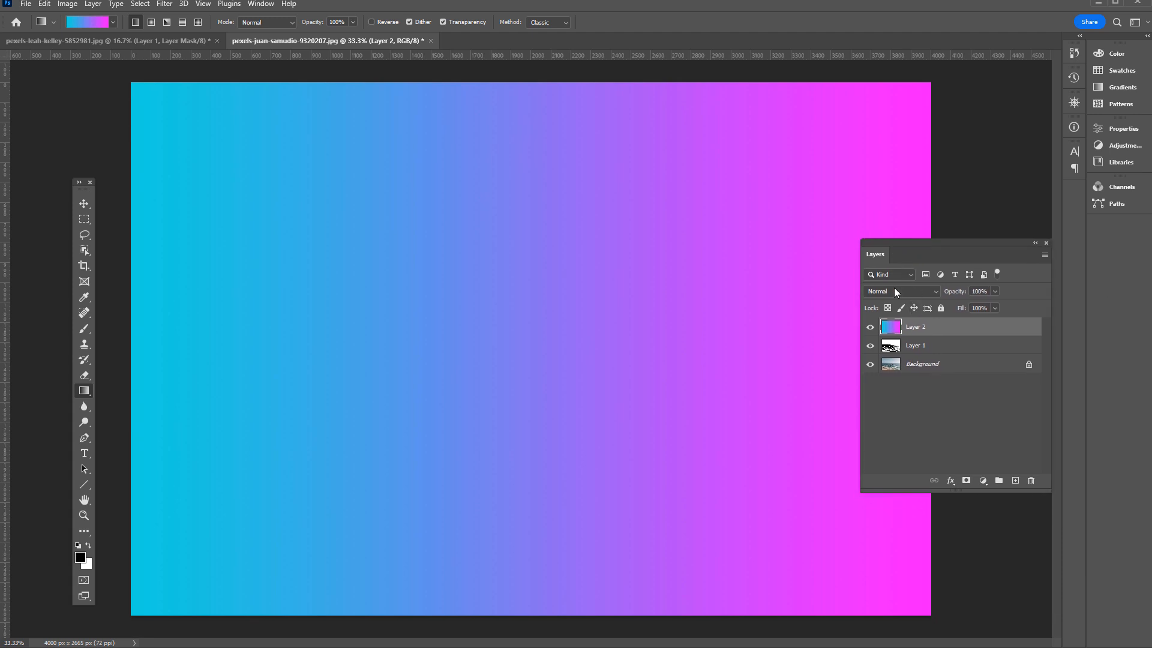
{"action": "left_click", "coordinate": [900, 291]}
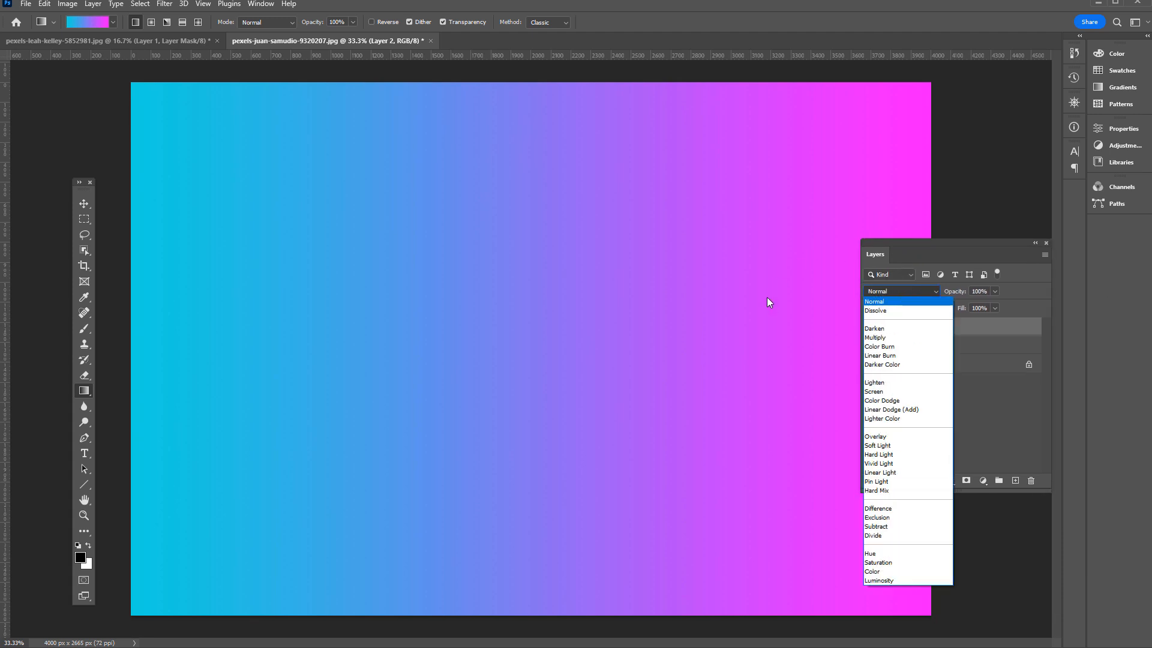
{"action": "left_click", "coordinate": [876, 337]}
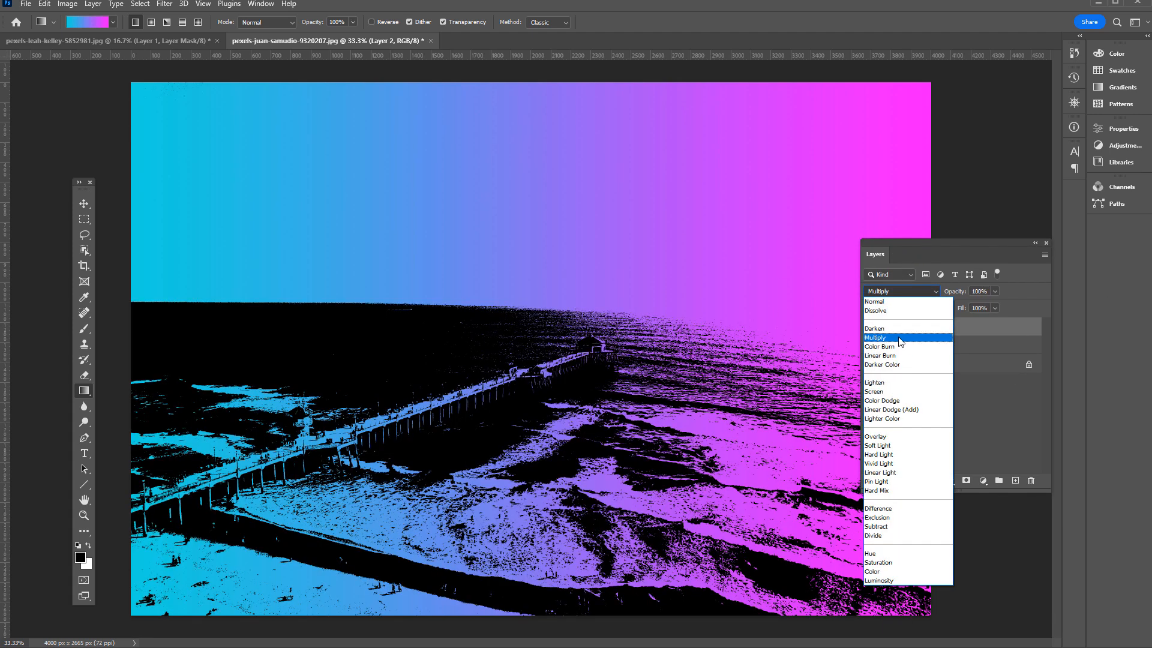
{"action": "mouse_move", "coordinate": [917, 290]}
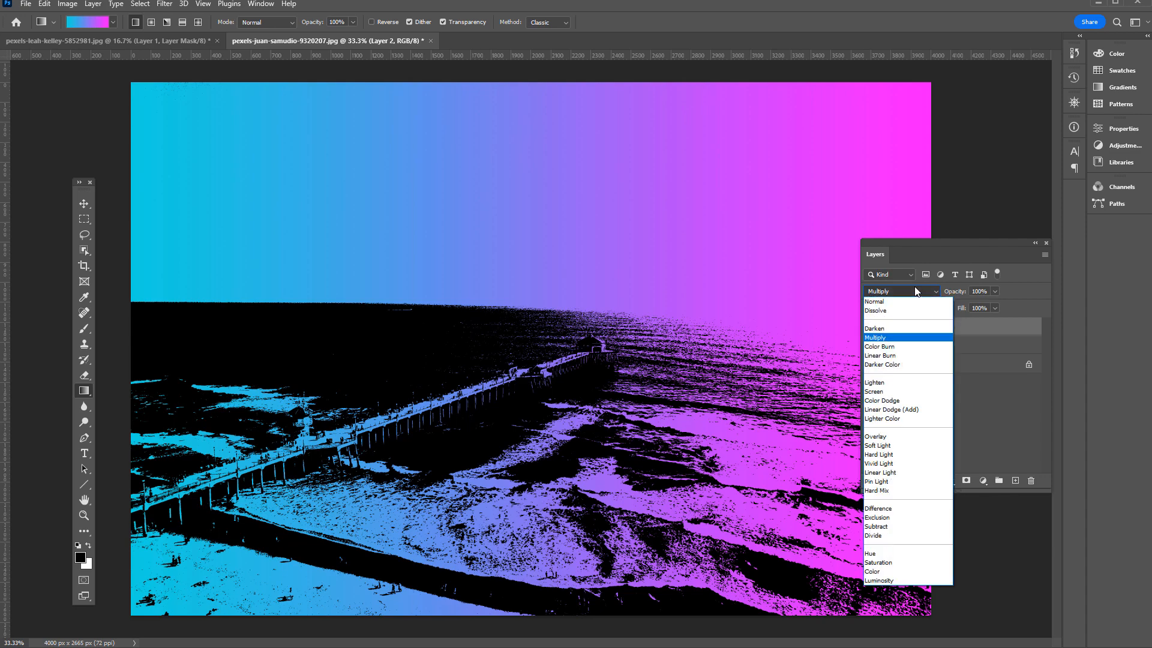
{"action": "left_click", "coordinate": [875, 391]}
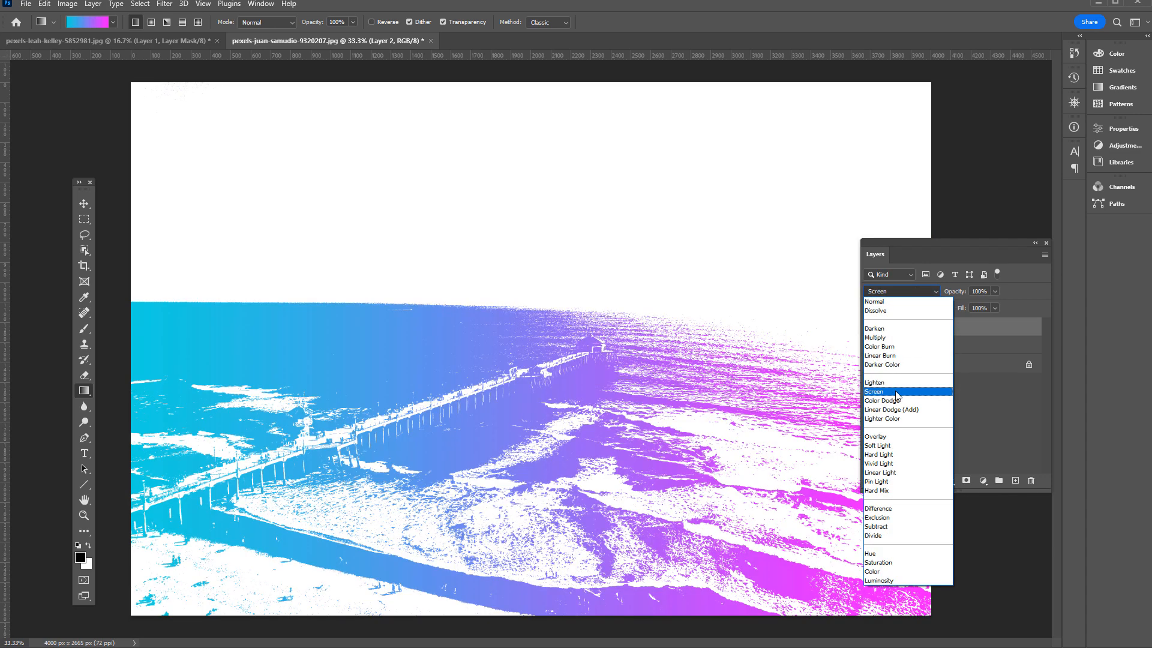
{"action": "left_click", "coordinate": [877, 490]}
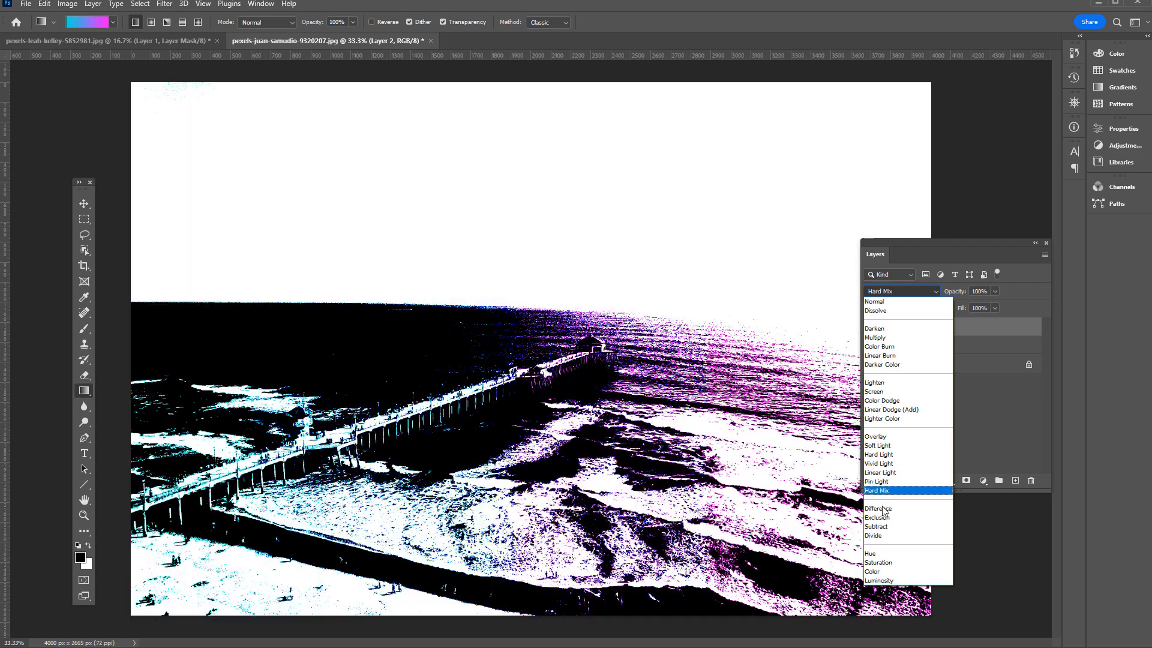
{"action": "left_click", "coordinate": [878, 509]}
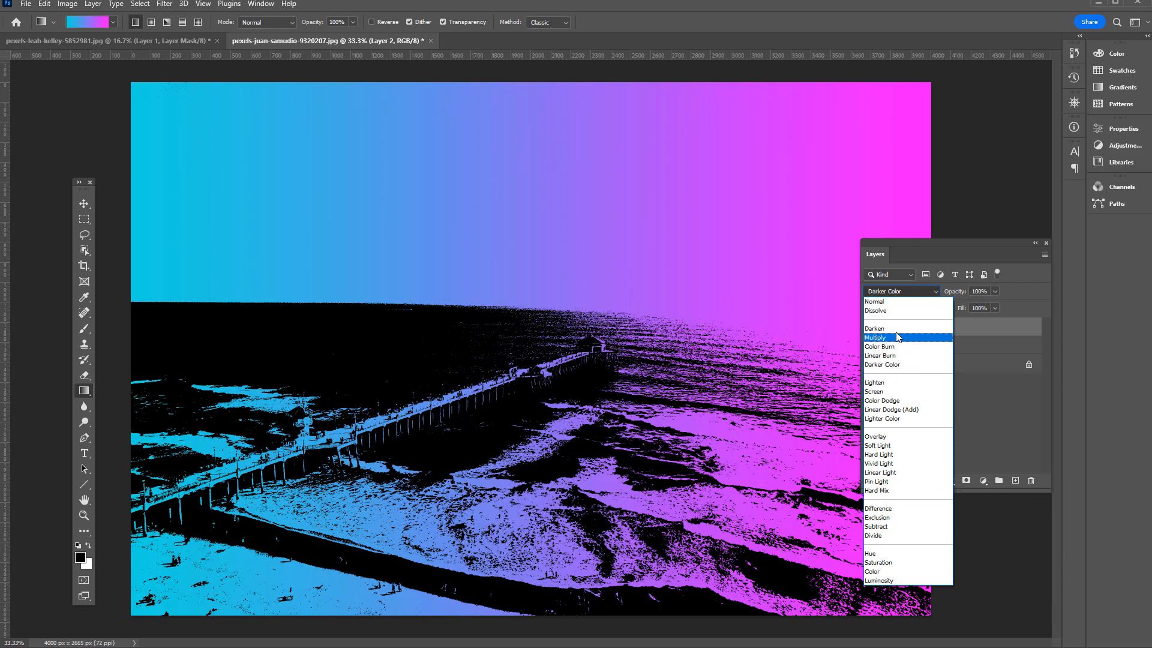
{"action": "left_click", "coordinate": [875, 337]}
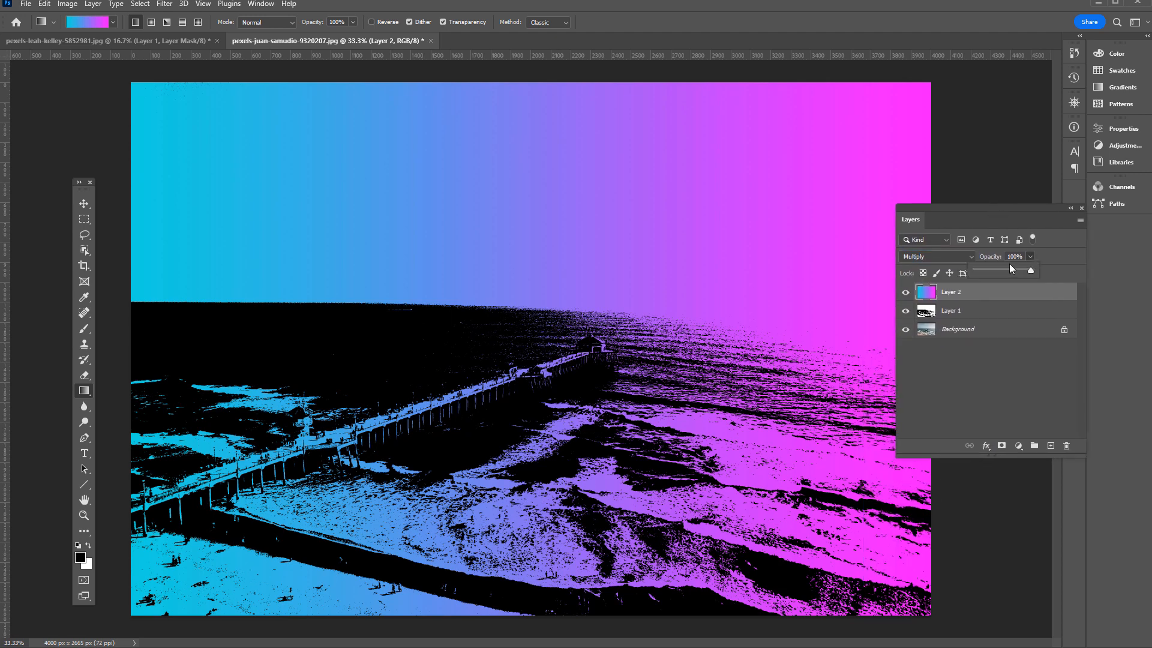
{"action": "left_click_drag", "start_coordinate": [1028, 270], "coordinate": [1017, 272]}
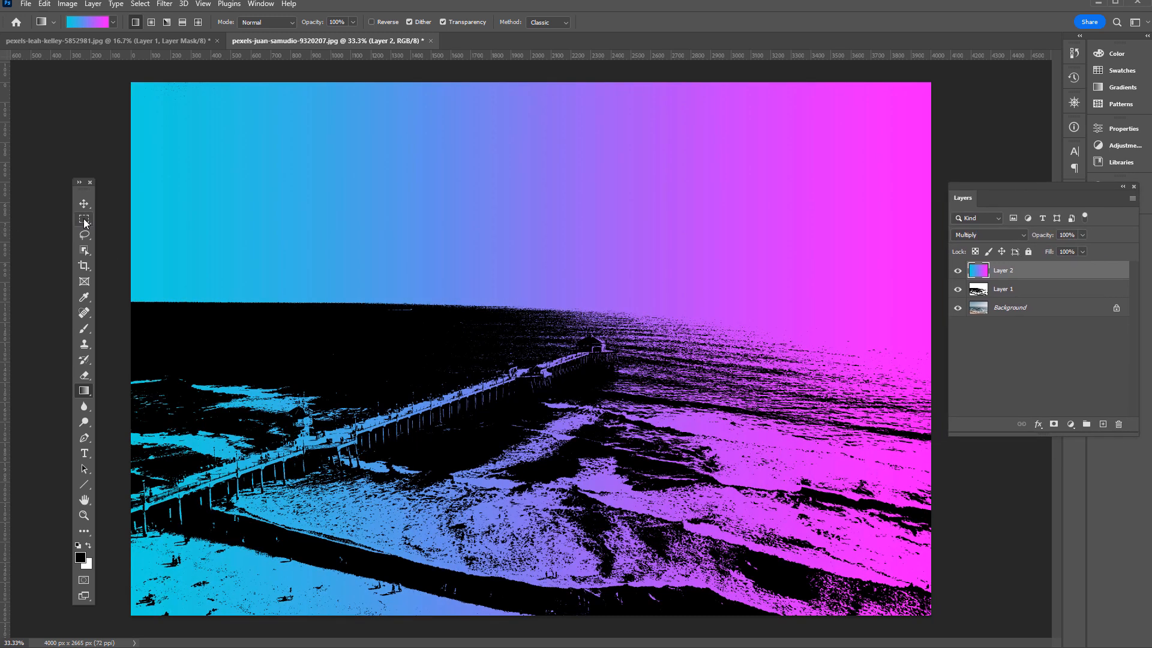
{"action": "left_click", "coordinate": [84, 218]}
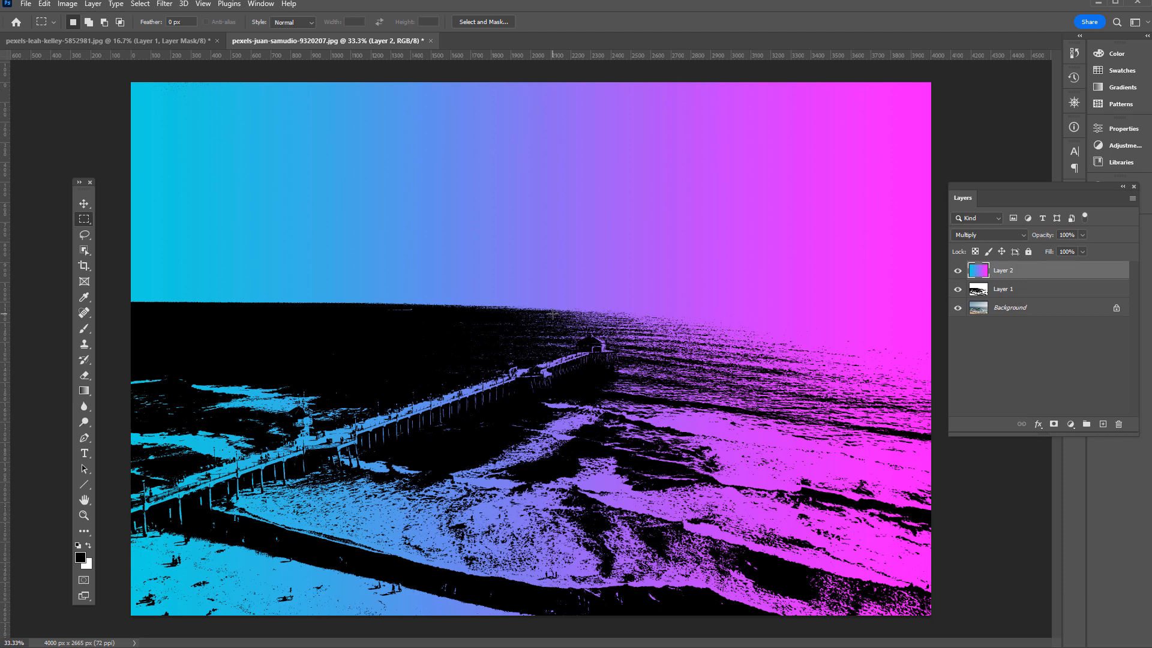
{"action": "left_click", "coordinate": [103, 40]}
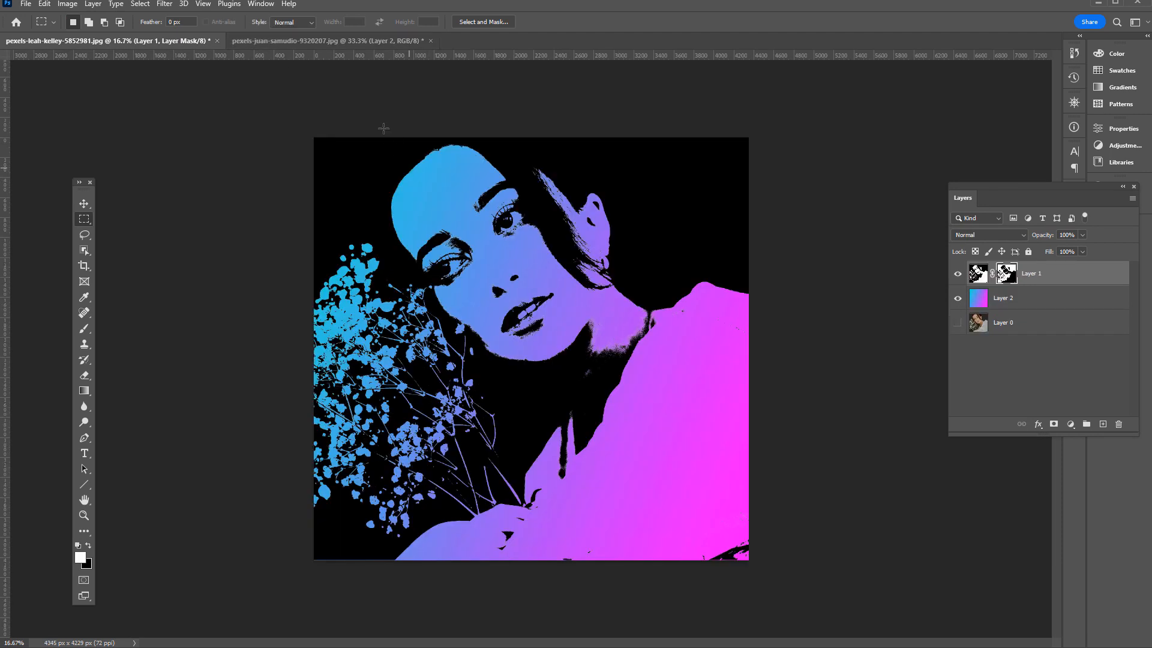
{"action": "left_click", "coordinate": [323, 41]}
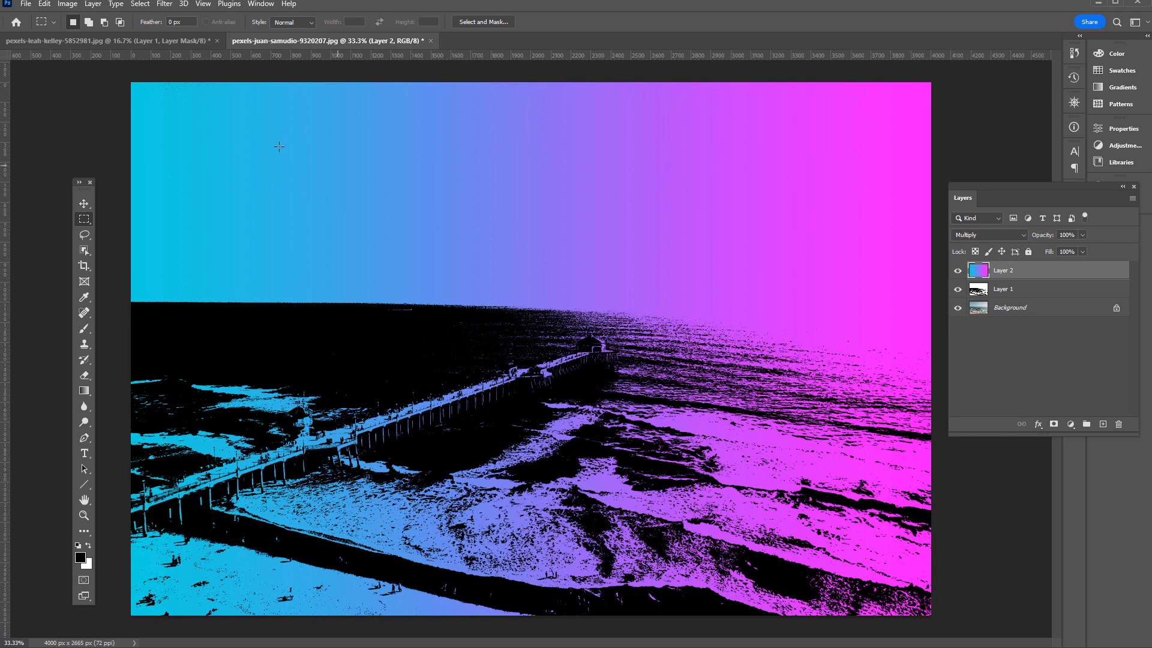
{"action": "mouse_move", "coordinate": [686, 257]}
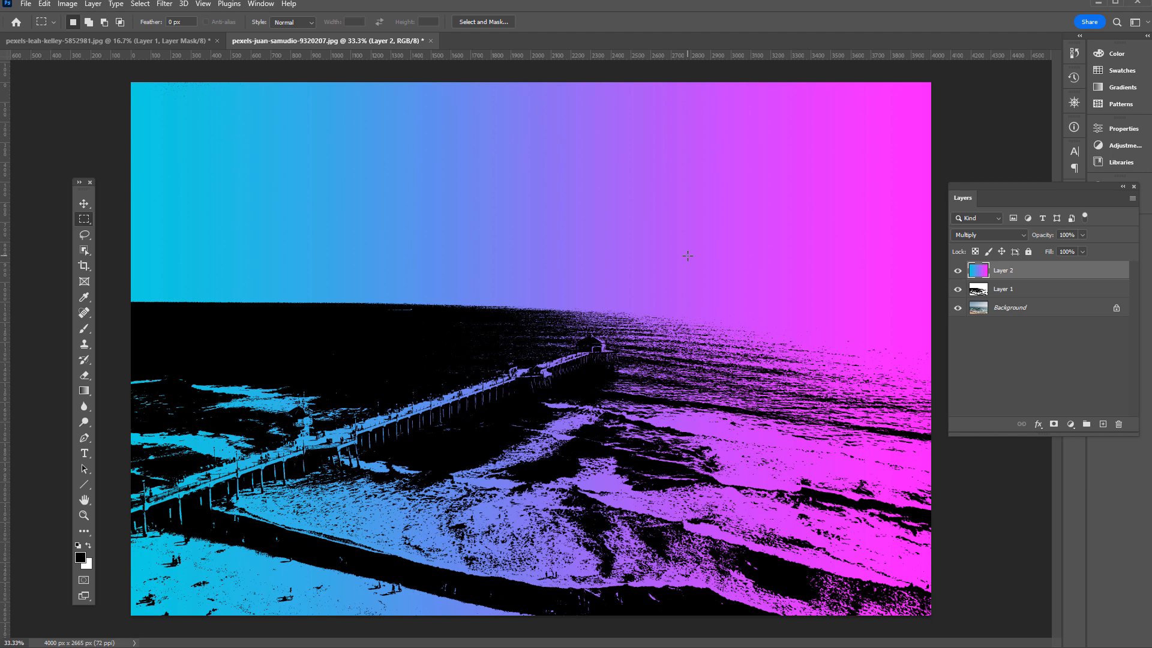
{"action": "mouse_move", "coordinate": [294, 471]}
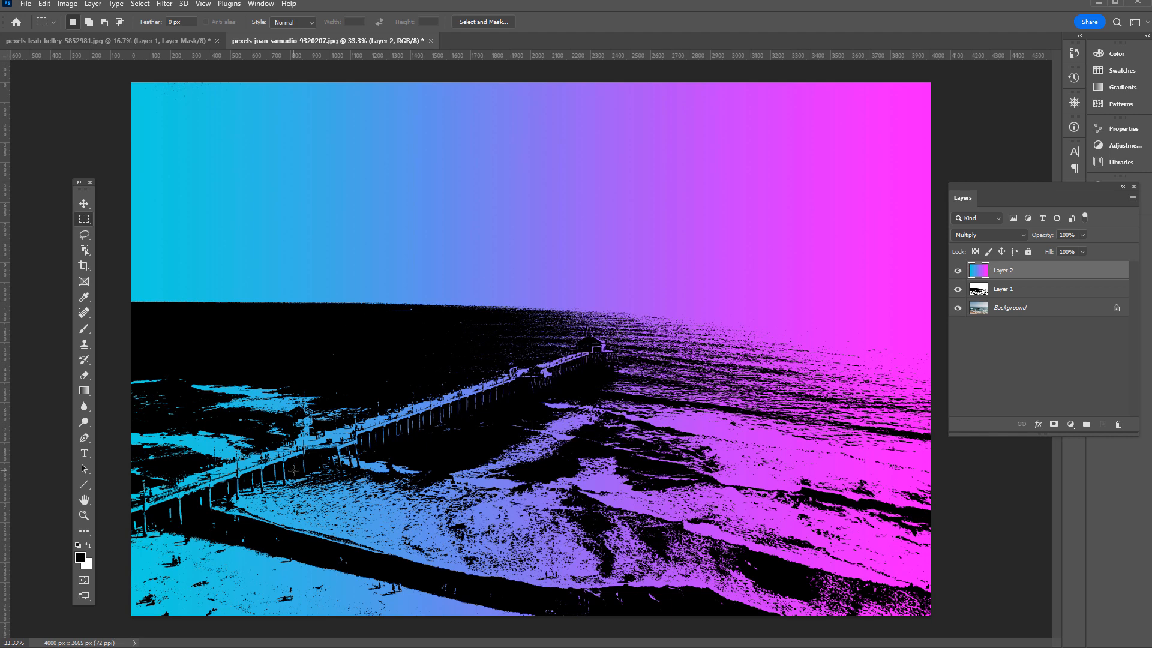